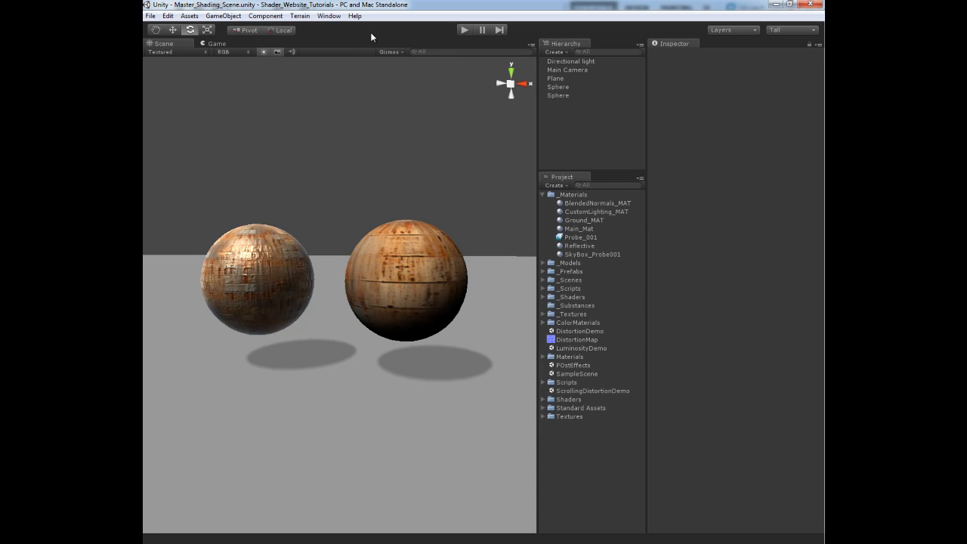
mouse_move(378, 37)
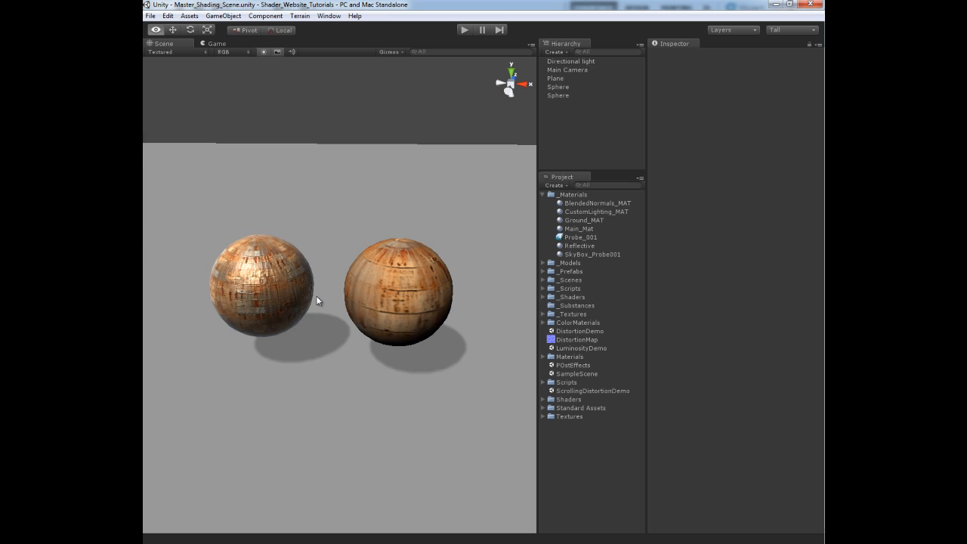
Select CustomLighting_MAT to inspect its Custom Diffuse shader on the white second sphere
drag(318, 299, 422, 264)
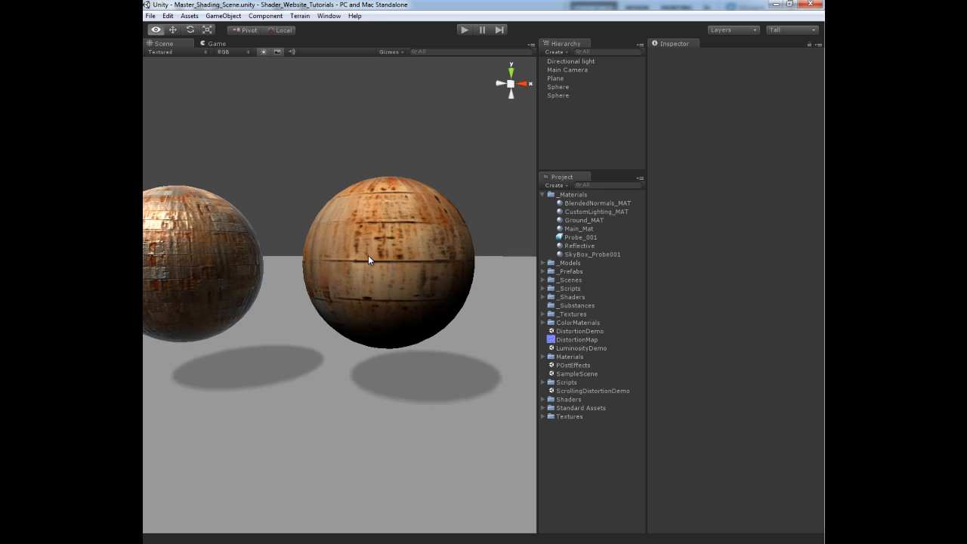
click(597, 212)
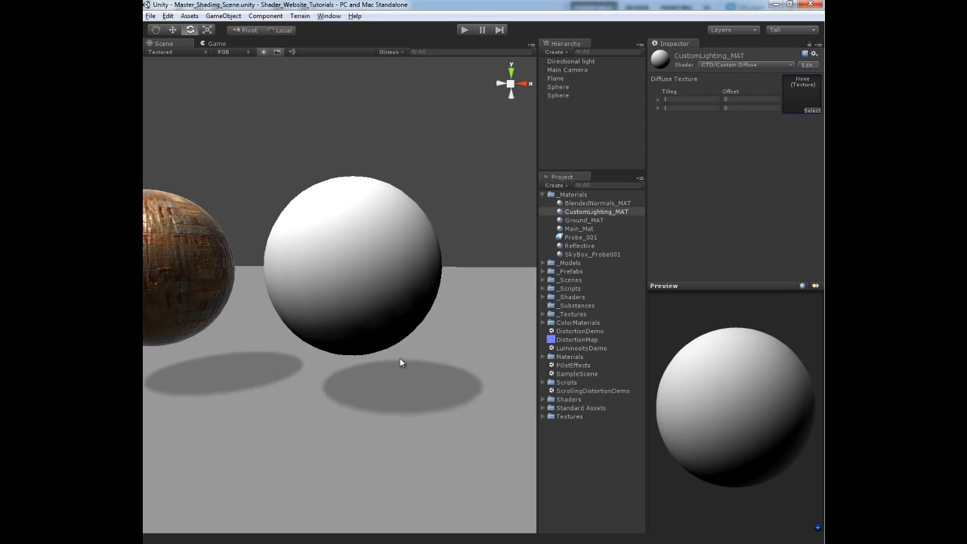
mouse_move(393, 336)
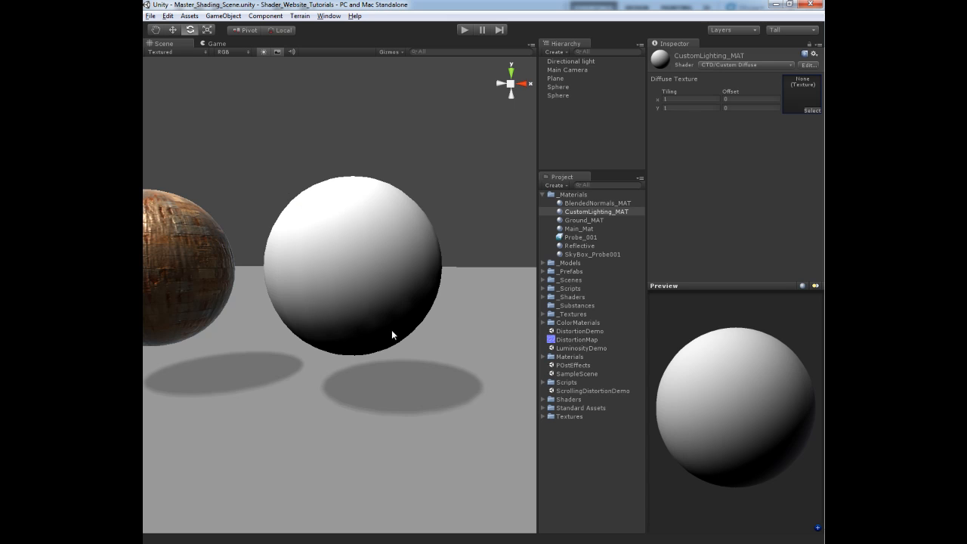
mouse_move(411, 350)
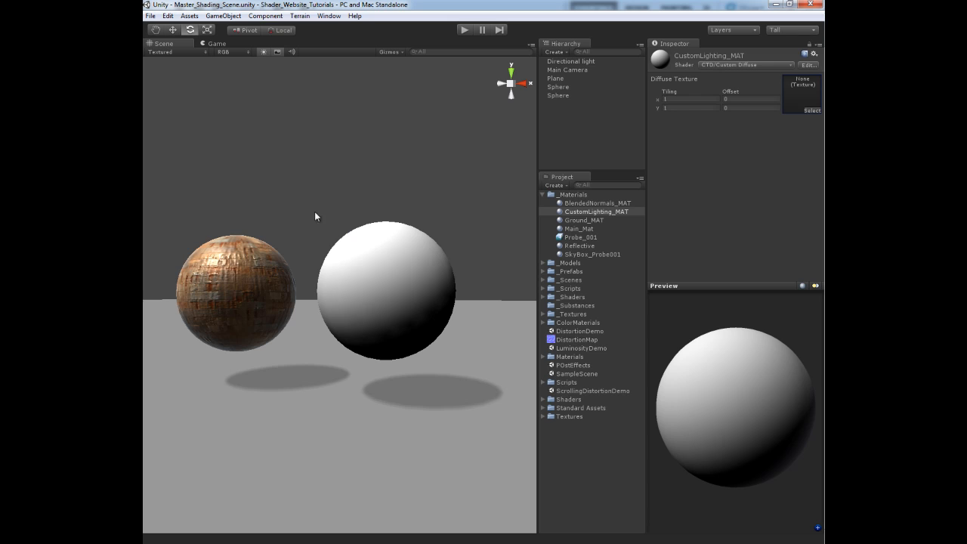
mouse_move(320, 195)
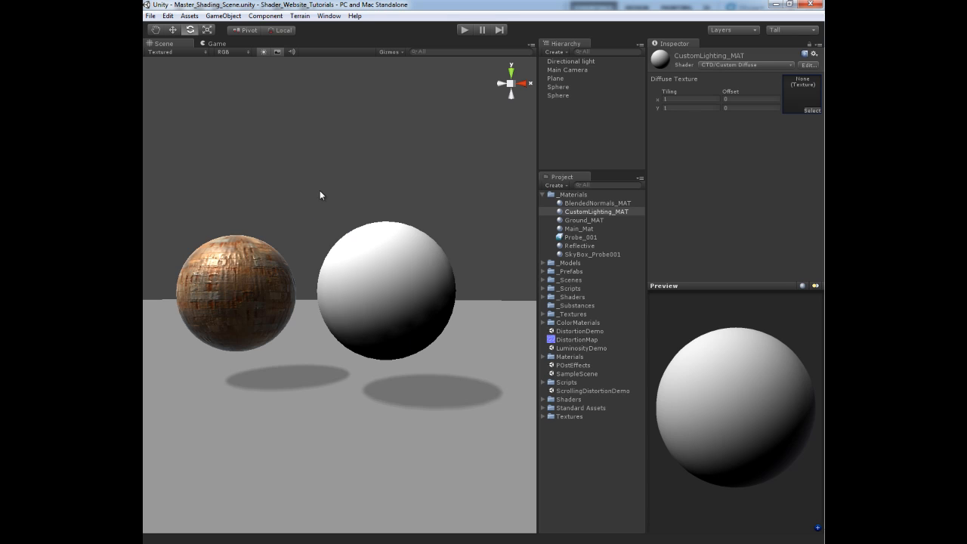
mouse_move(405, 399)
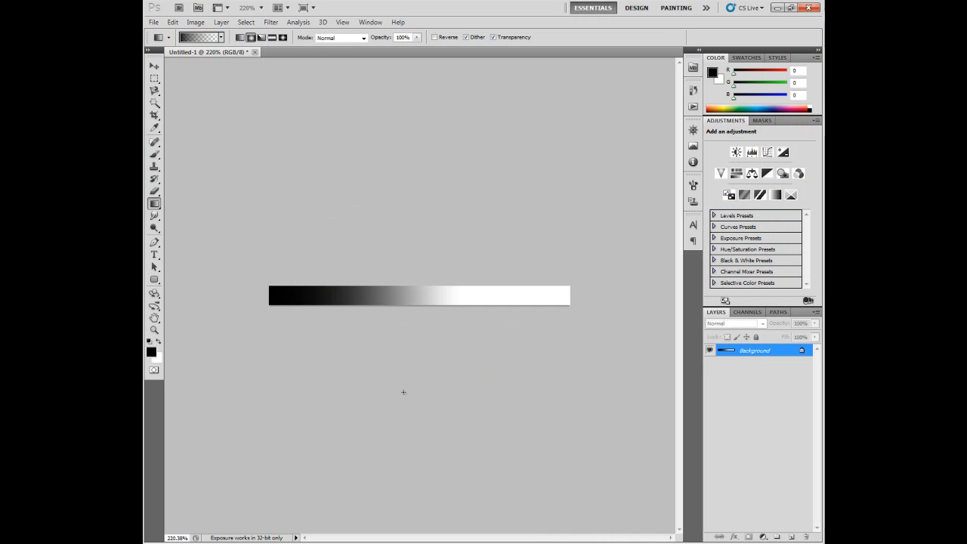
Redefine the ramp gradient stops from dark purple to orange in the Gradient Editor
click(220, 36)
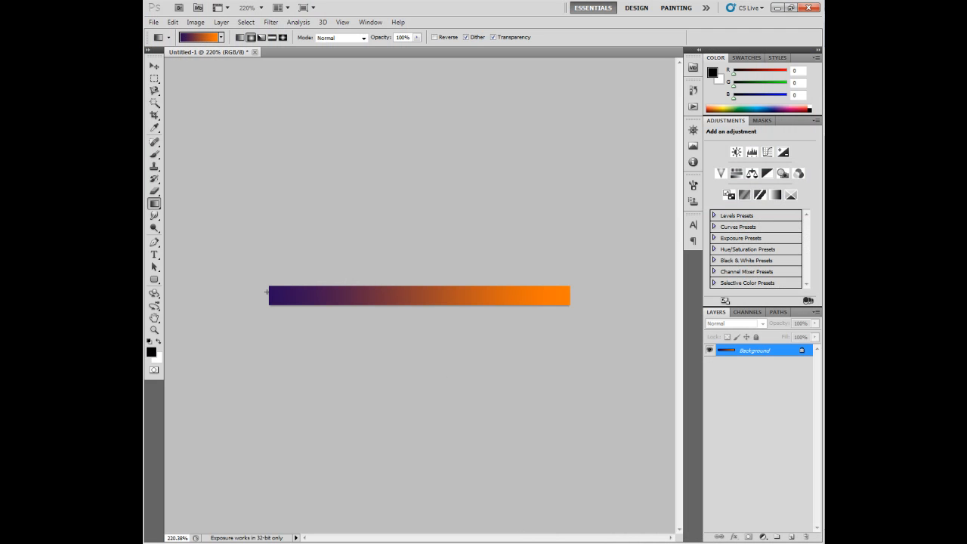
mouse_move(520, 291)
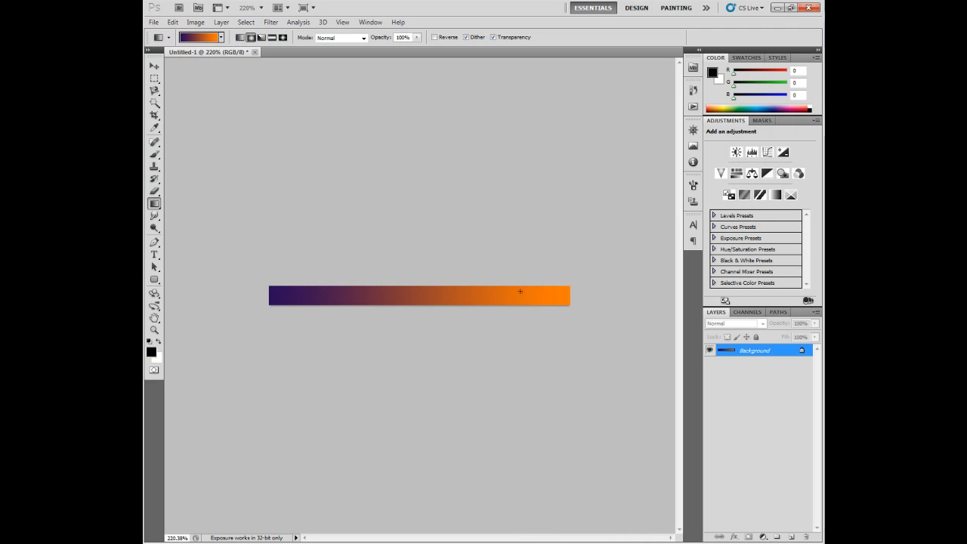
mouse_move(266, 290)
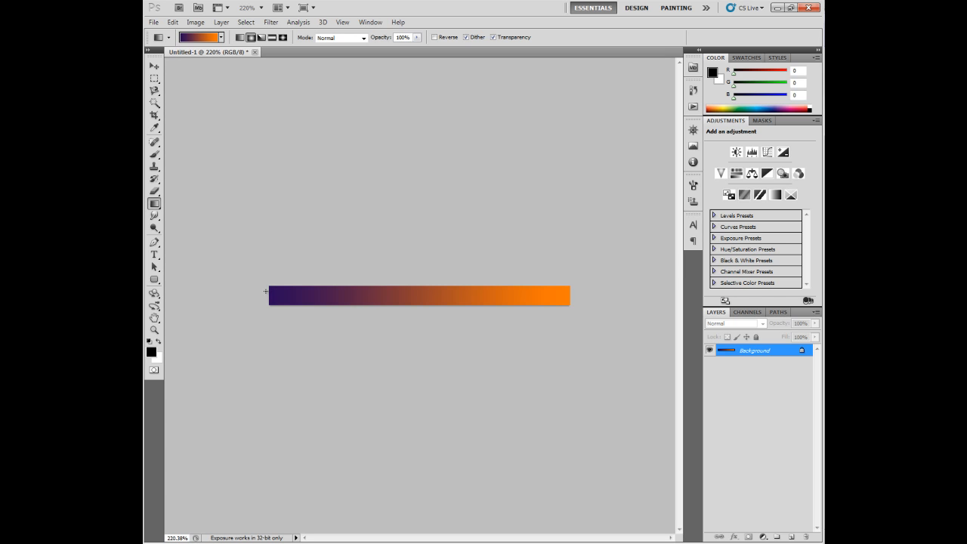
mouse_move(565, 295)
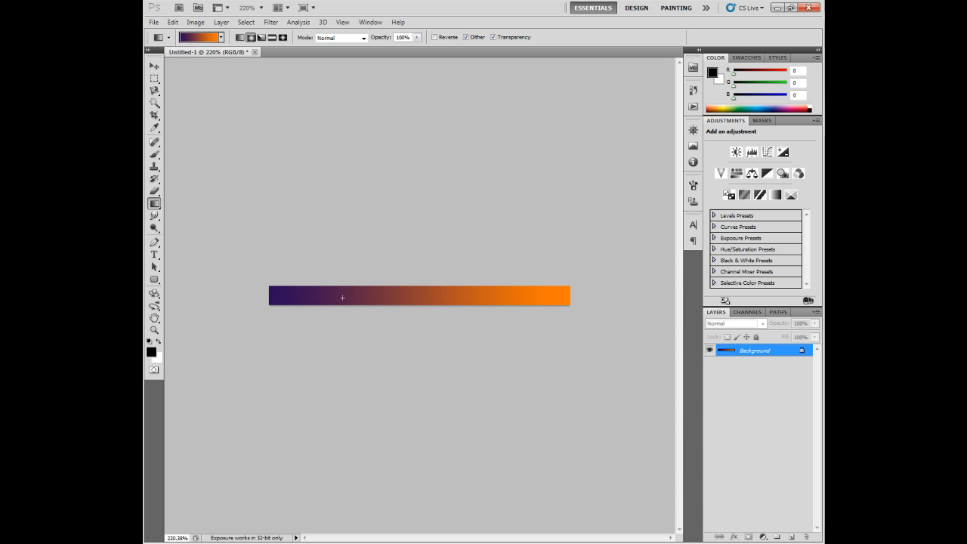
mouse_move(589, 294)
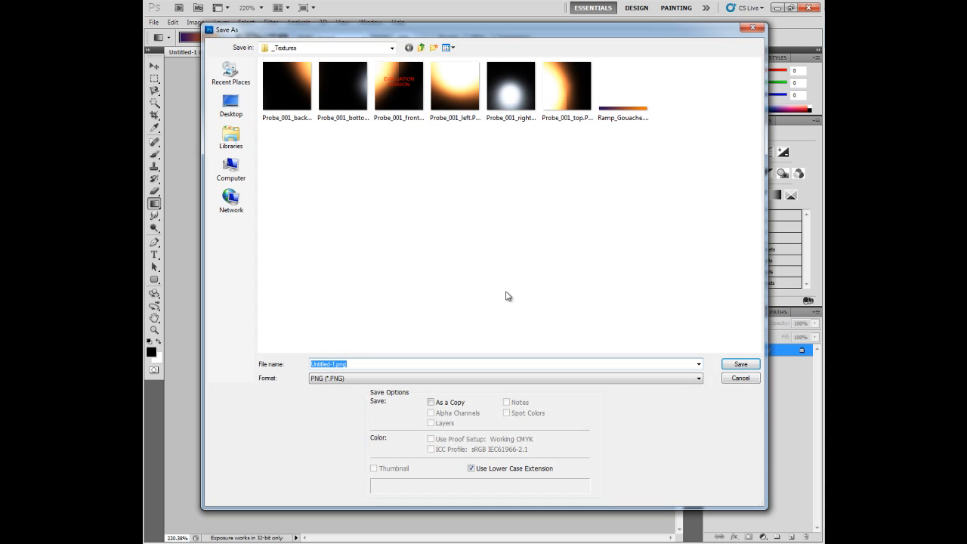
Save the ramp as Ramp_Gouache.png with Interlace None, then return to the shader source
click(741, 363)
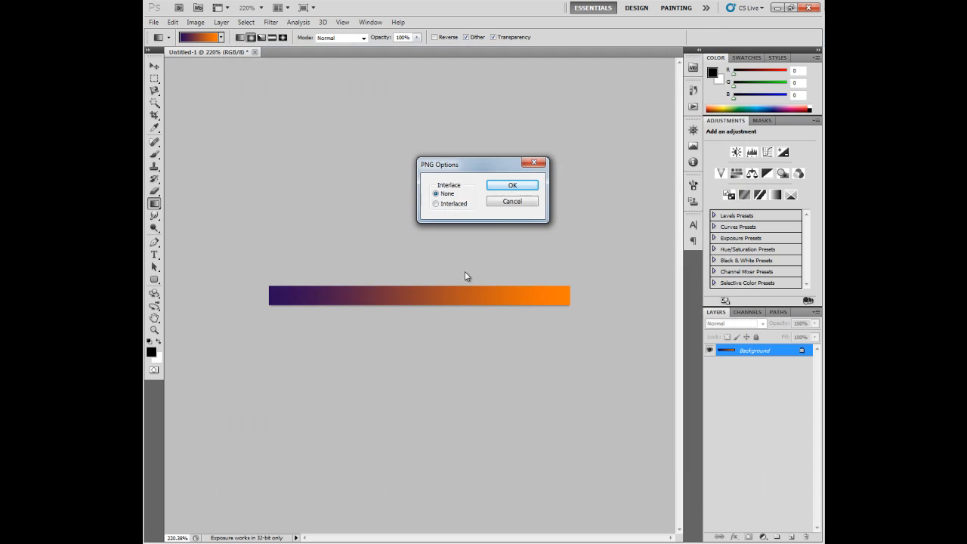
click(511, 184)
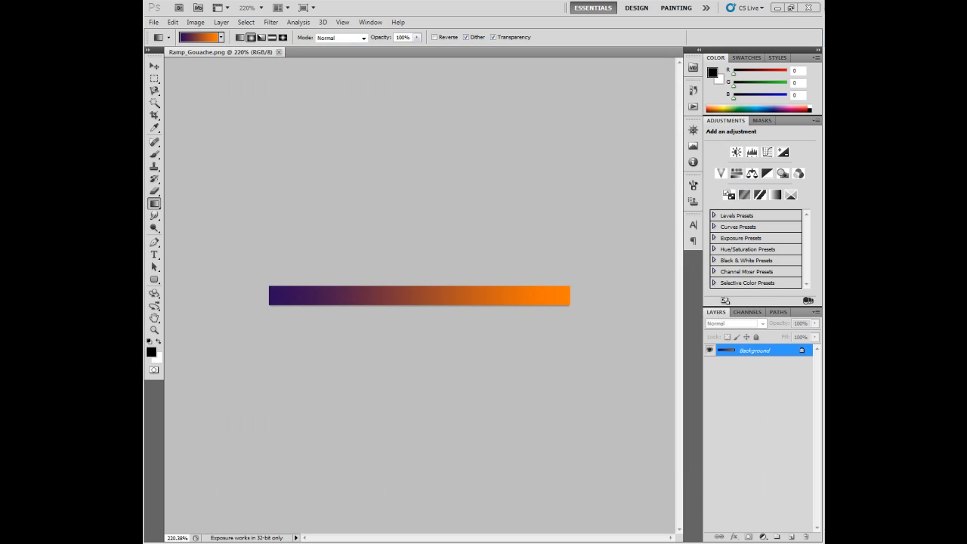
key(alt+tab)
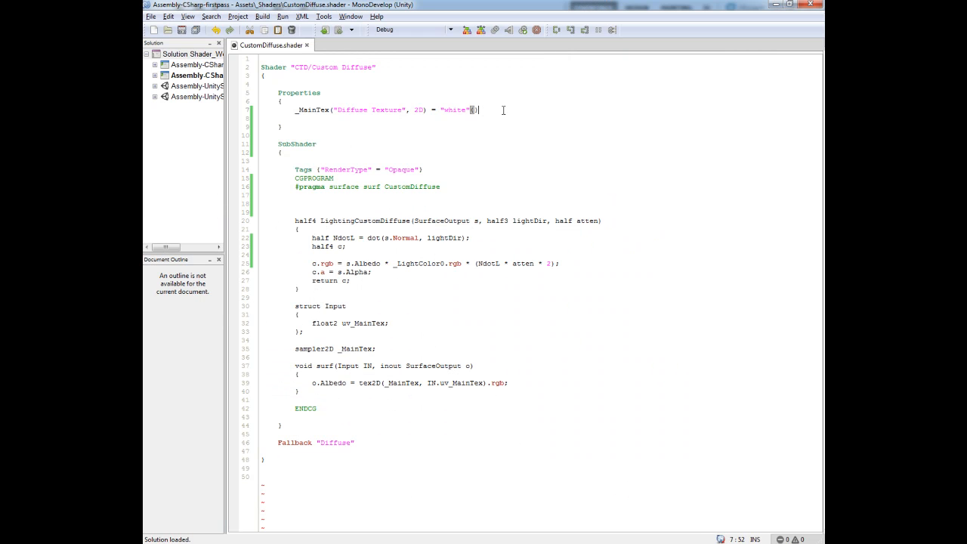
Add the property line _Ramp("Shading Ramp", 2D) = "white" {} below _MainTex
text(_Ramp("S)
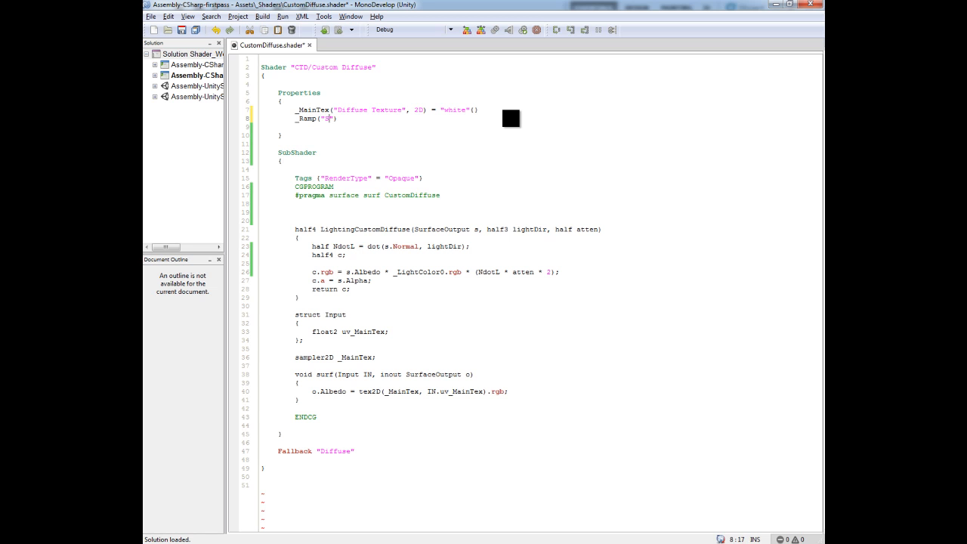
text(hading)
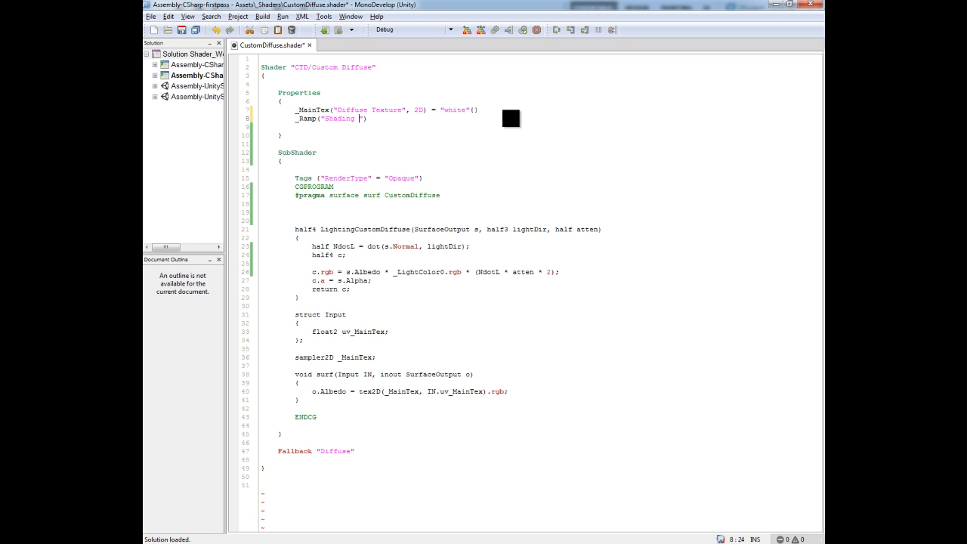
text(Ramp)
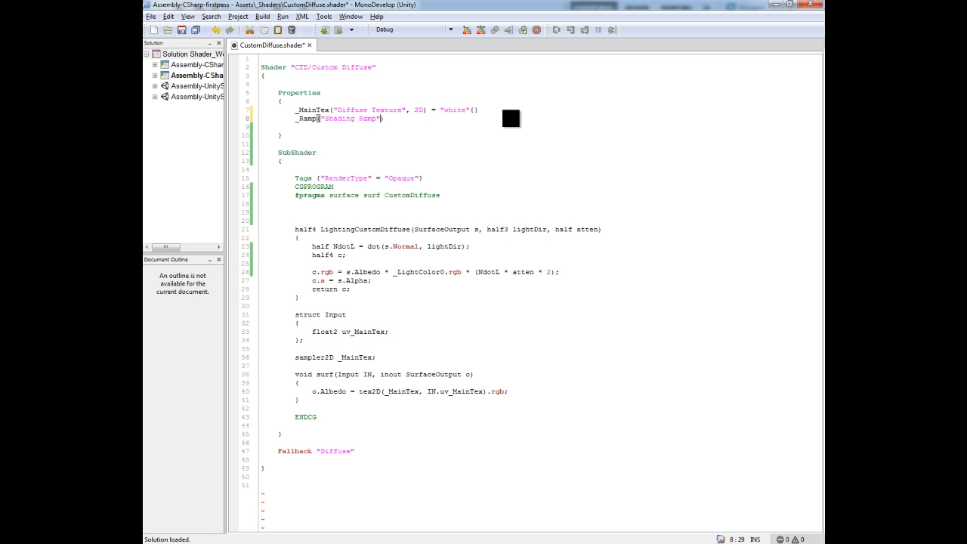
text(, 2D))
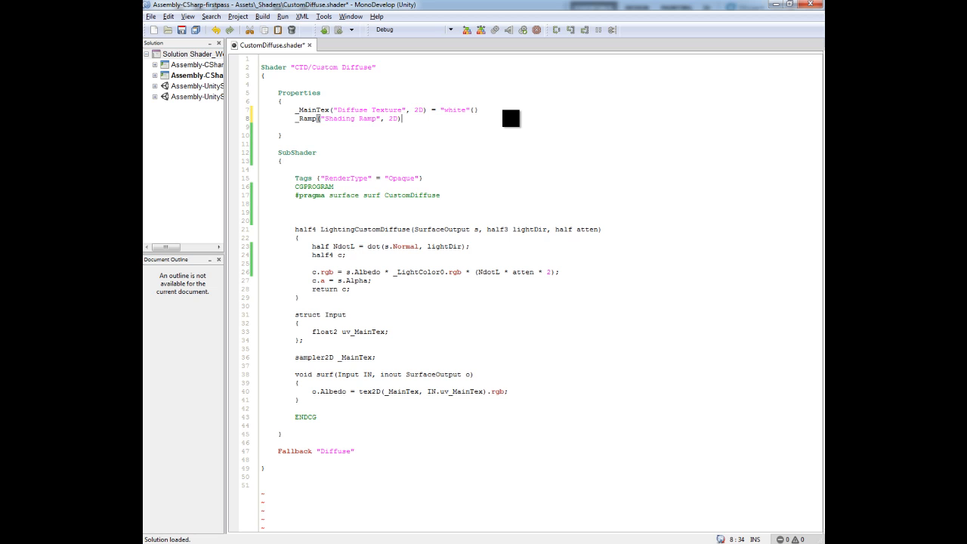
text(= "")
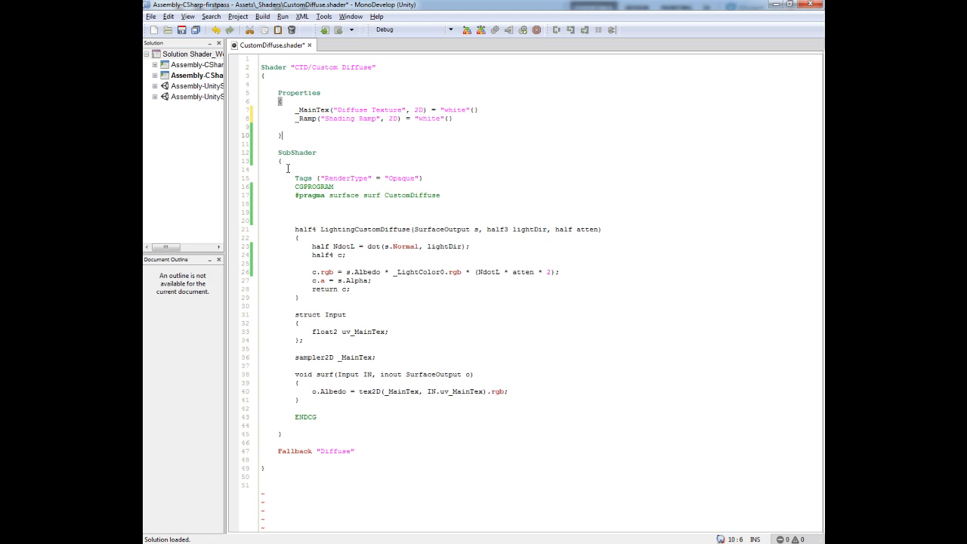
Declare sampler2D _Ramp; above the custom lighting function
double_click(312, 187)
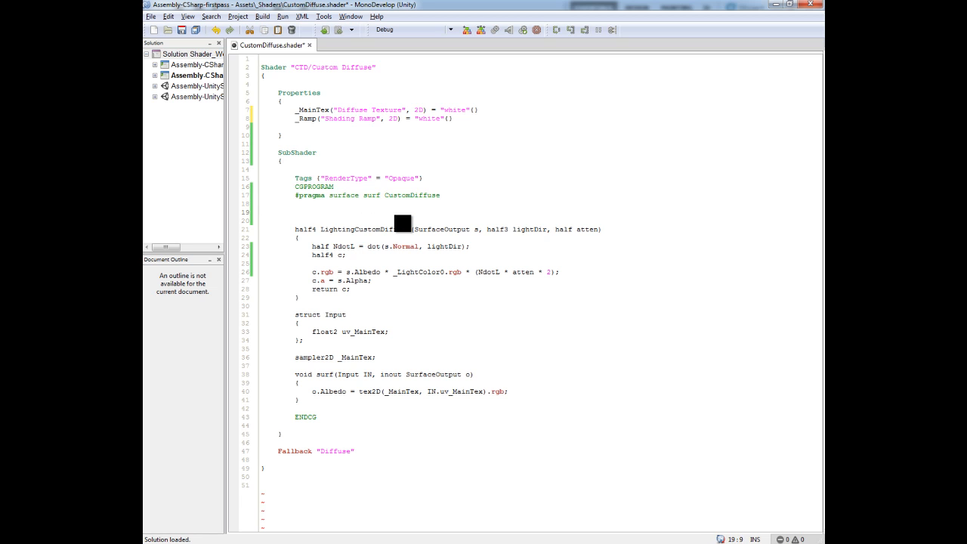
text(sam,pler2D)
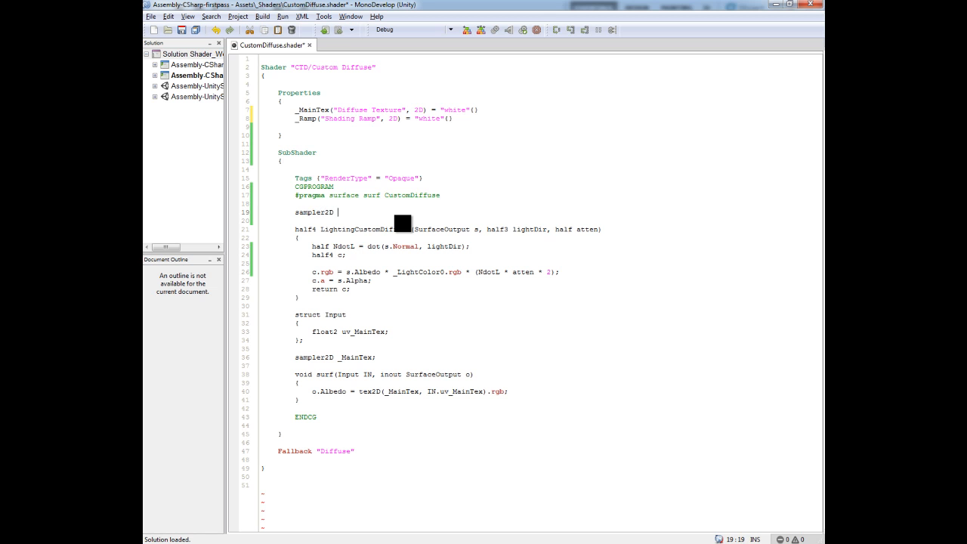
text(_Ramp;)
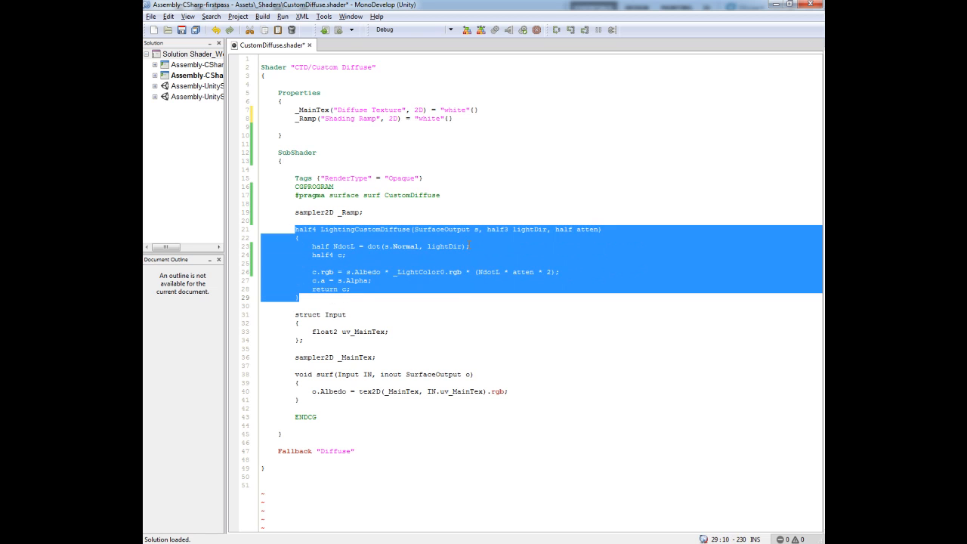
Insert new lines after the NdotL line inside LightingCustomDiffuse for the ramp code
click(511, 247)
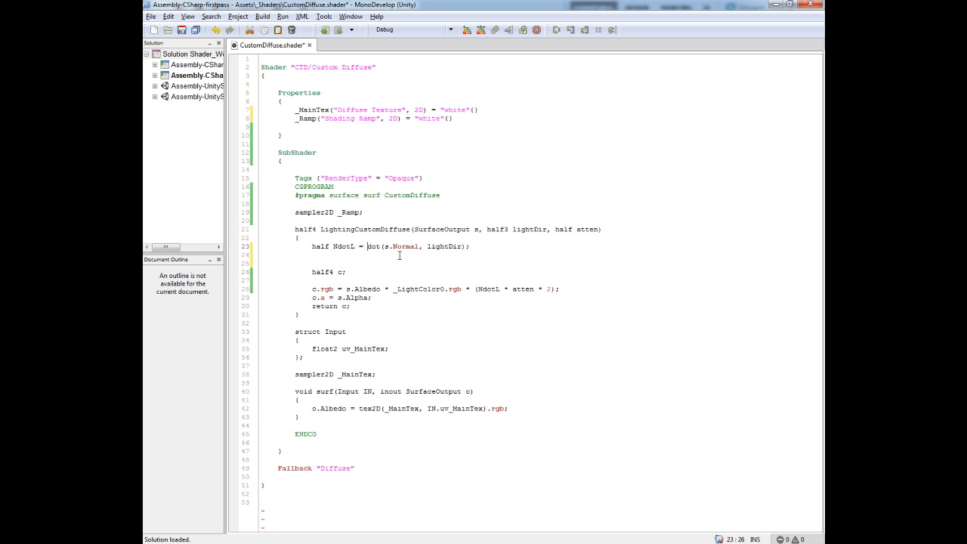
text(saturate)
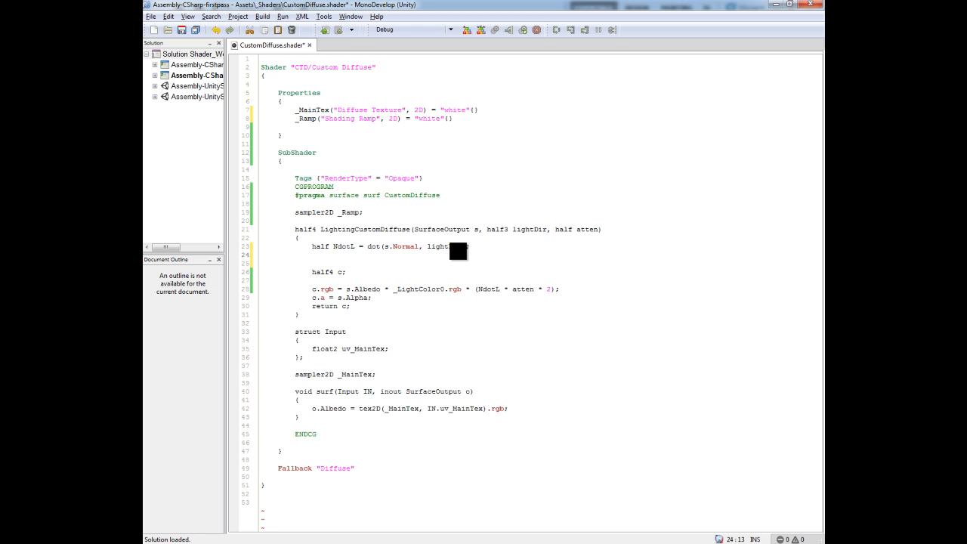
Write the diffuse wrap line half diff = NdotL * 0.5 + 0.5; in LightingCustomDiffuse
text(half)
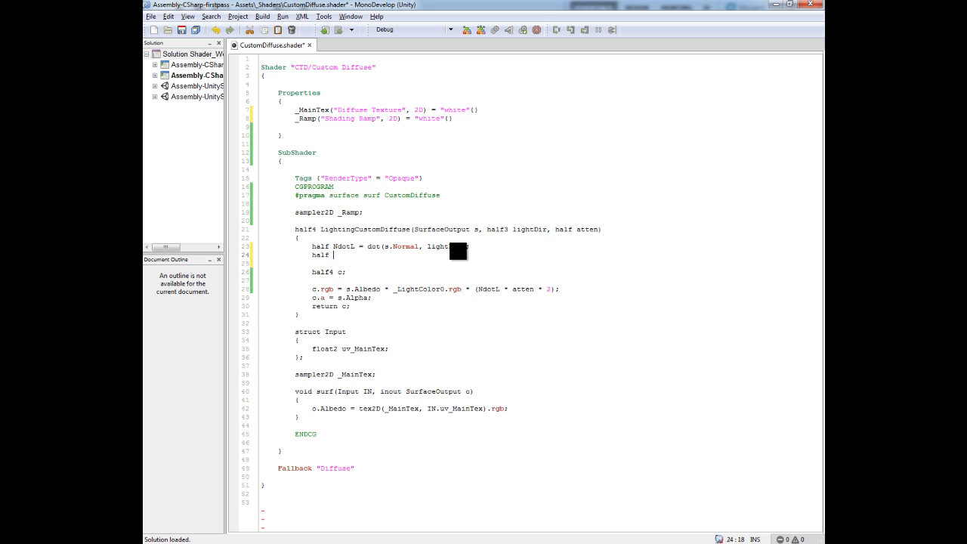
text(diffuse)
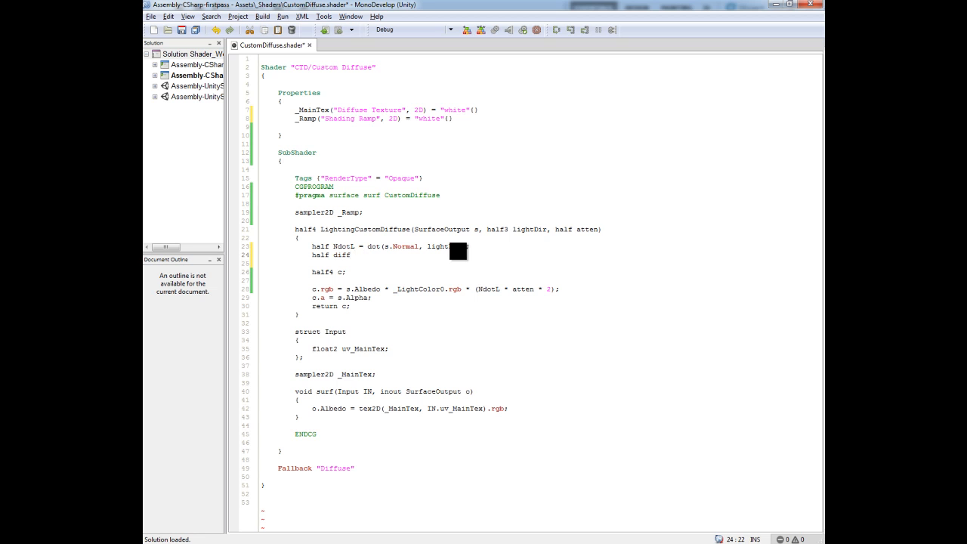
text(=)
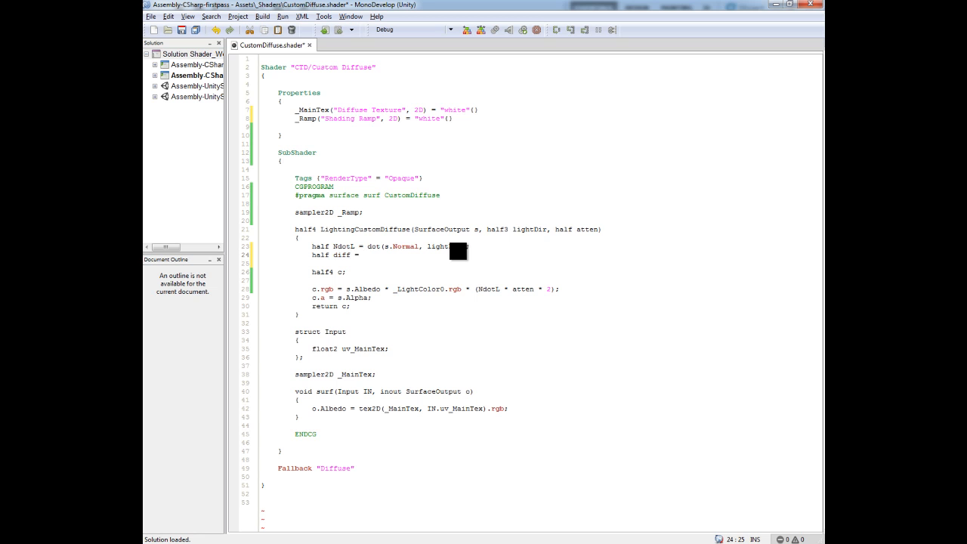
text(NdotL)
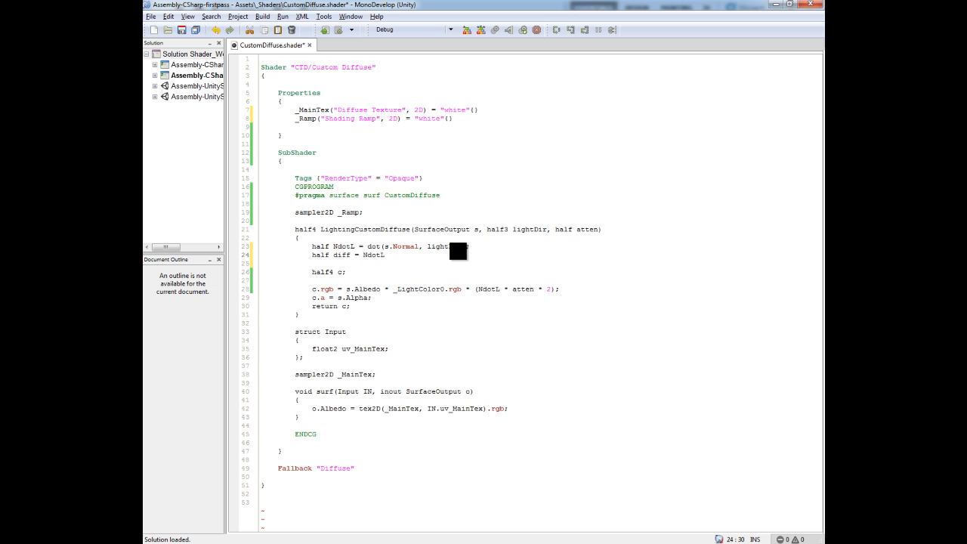
text(* 0)
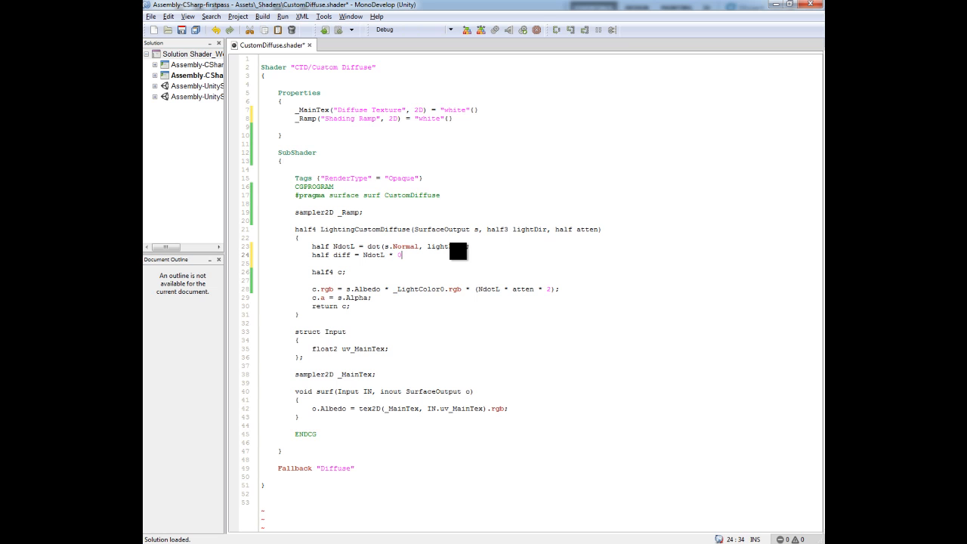
text(.5 + 0.5;)
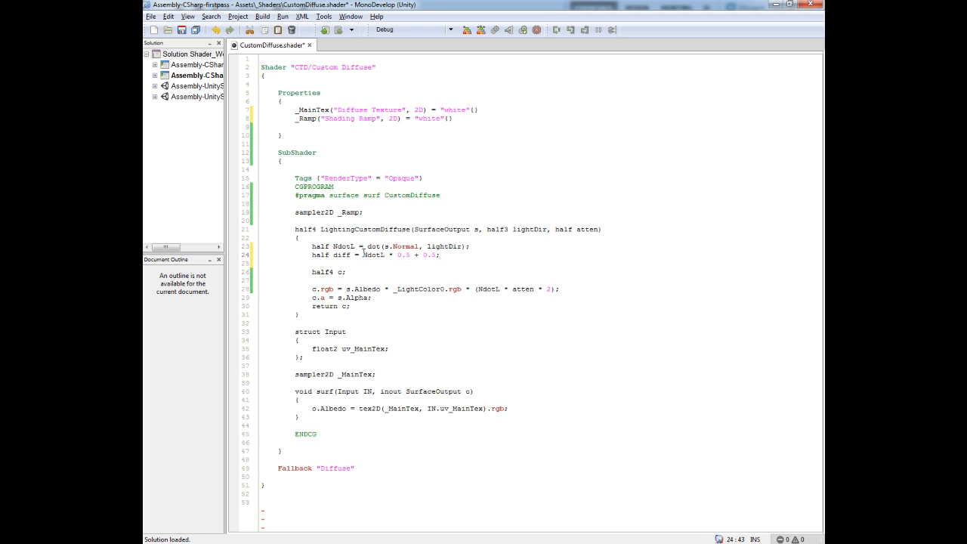
drag(363, 254, 438, 254)
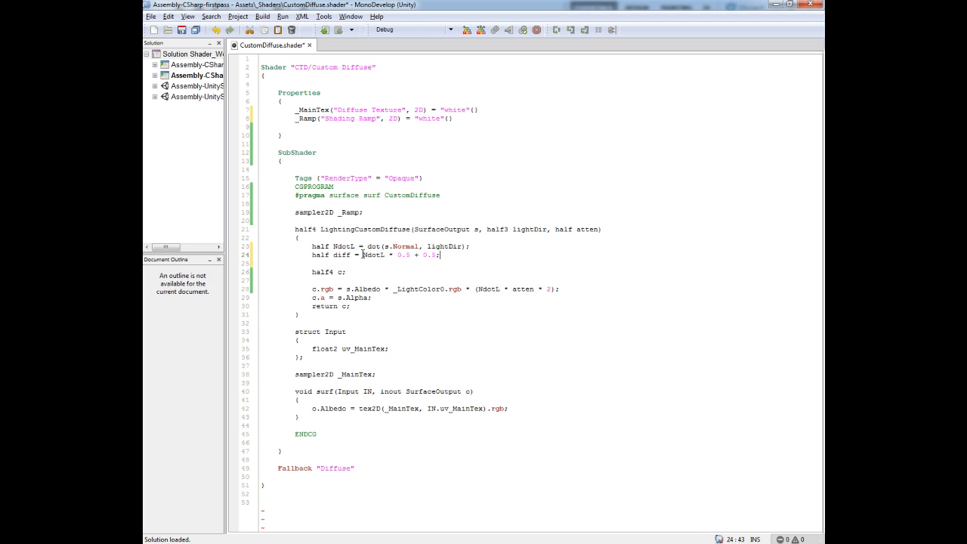
double_click(372, 254)
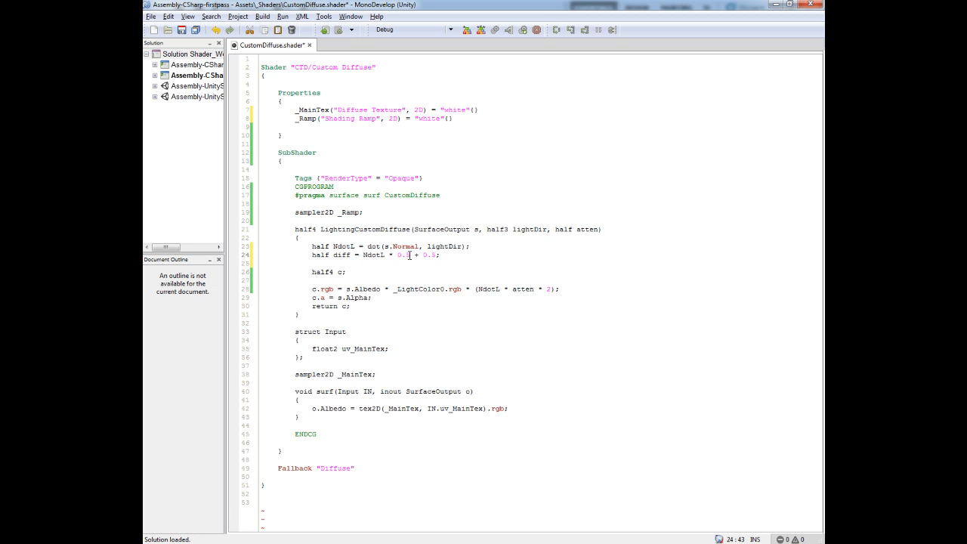
double_click(405, 254)
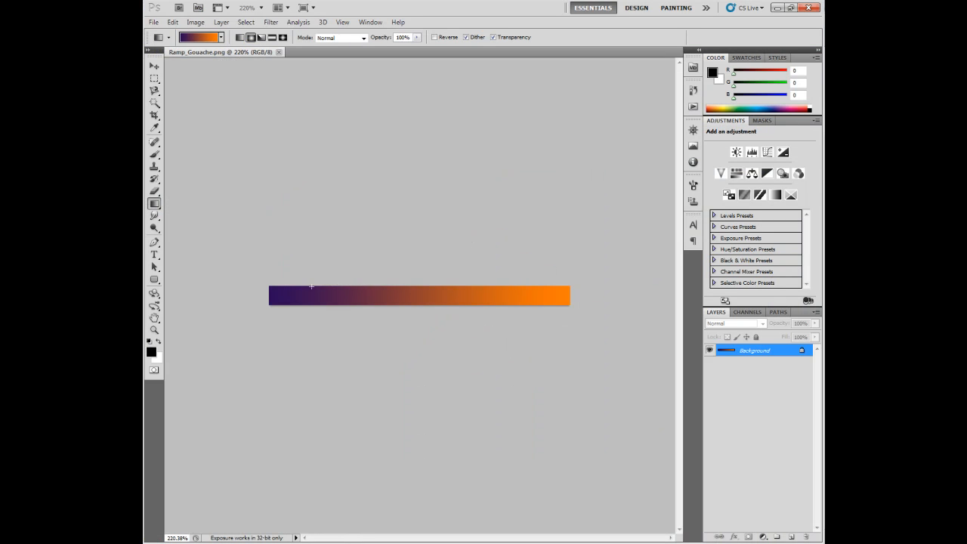
mouse_move(275, 293)
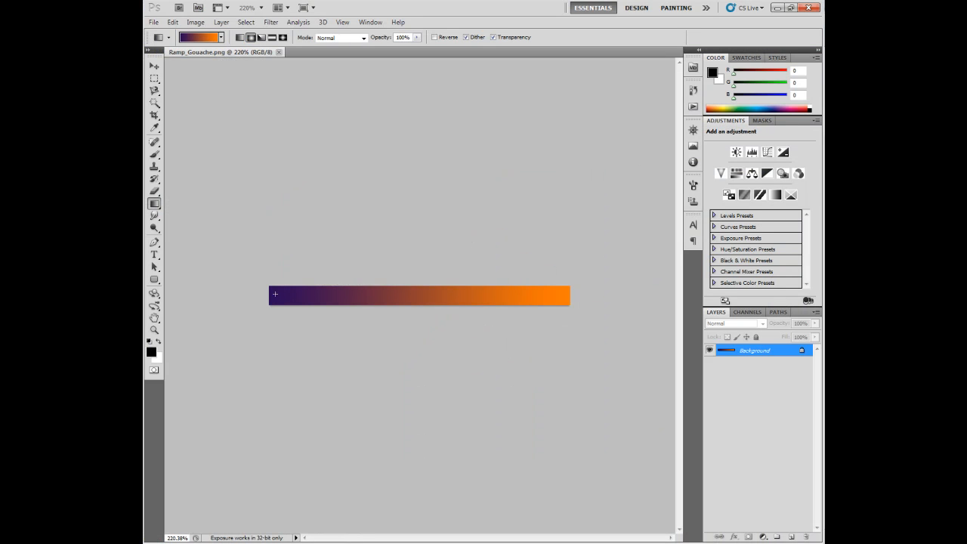
mouse_move(570, 280)
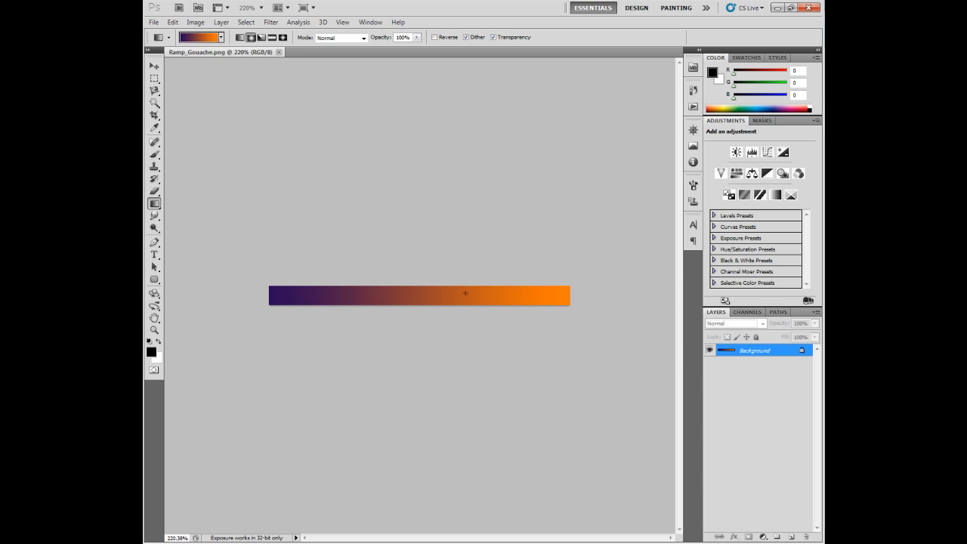
key(alt+tab)
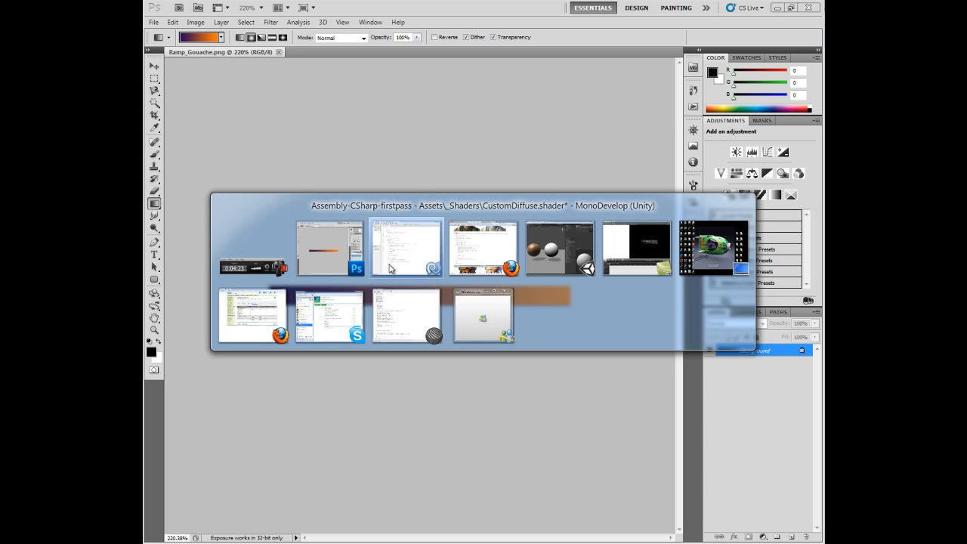
Add half3 ramp = tex2D(_Ramp, float2(diff)).rgb; below the diff line
click(405, 248)
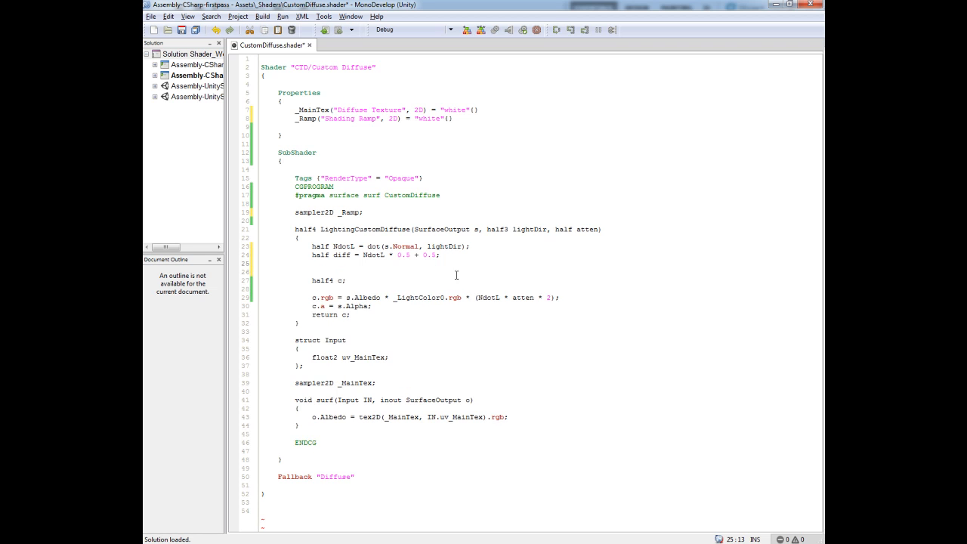
double_click(340, 254)
text(half3)
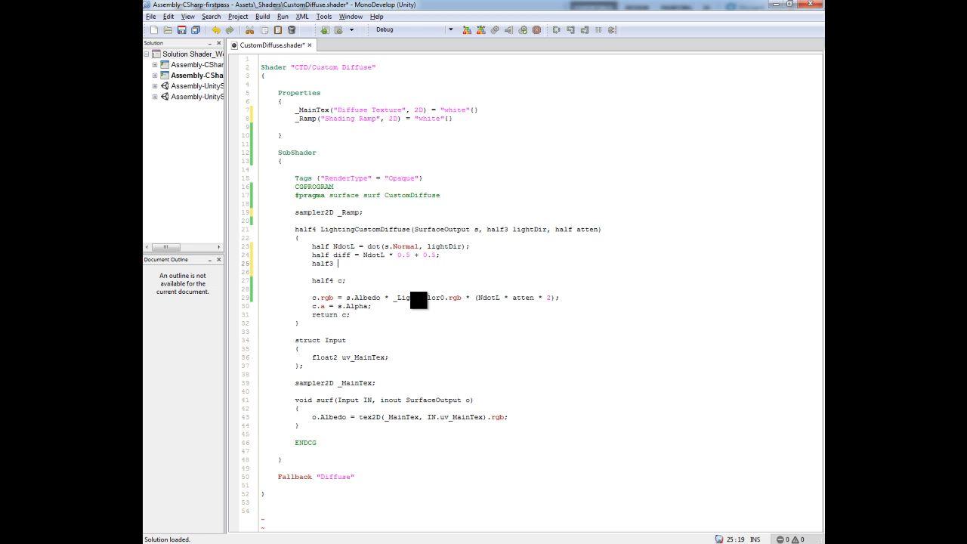
text(ramp =)
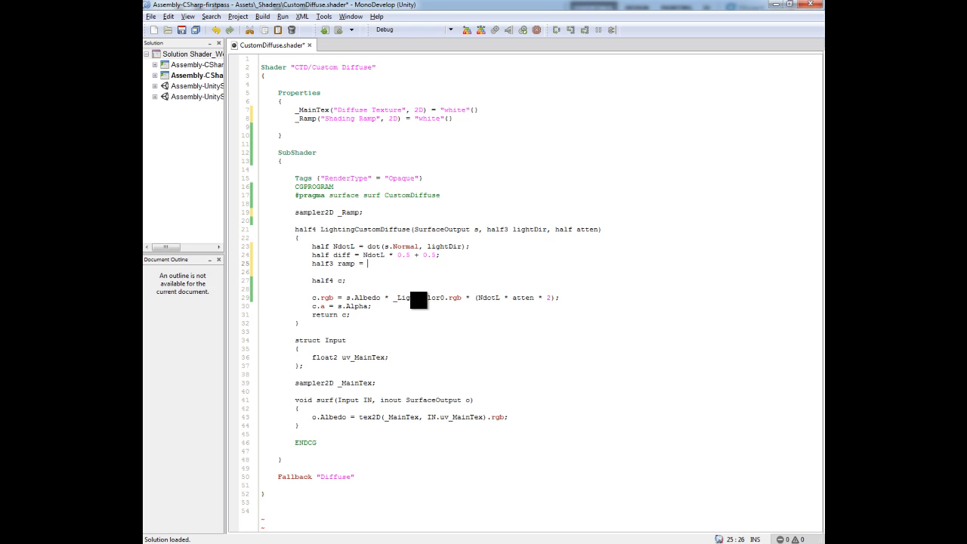
text(tex2D(_Ramp)
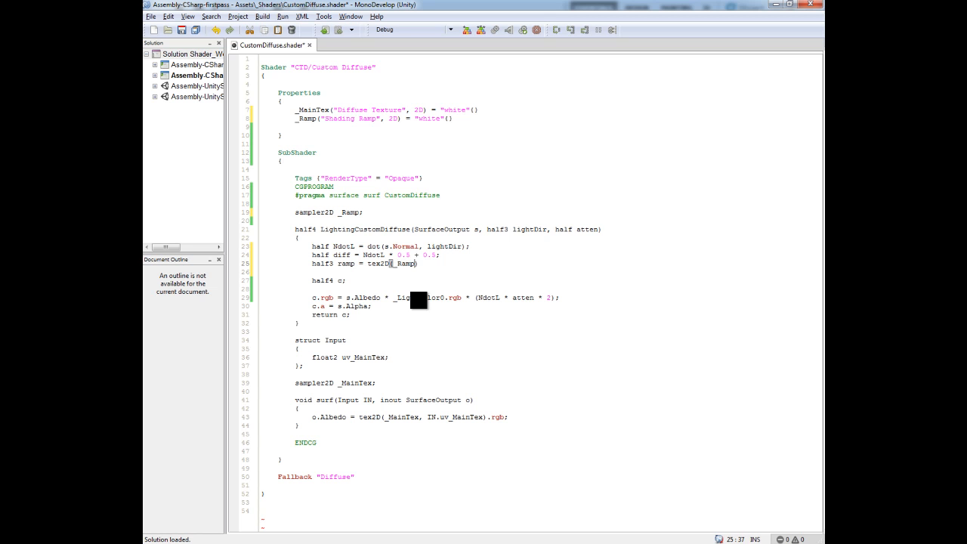
text(, float()
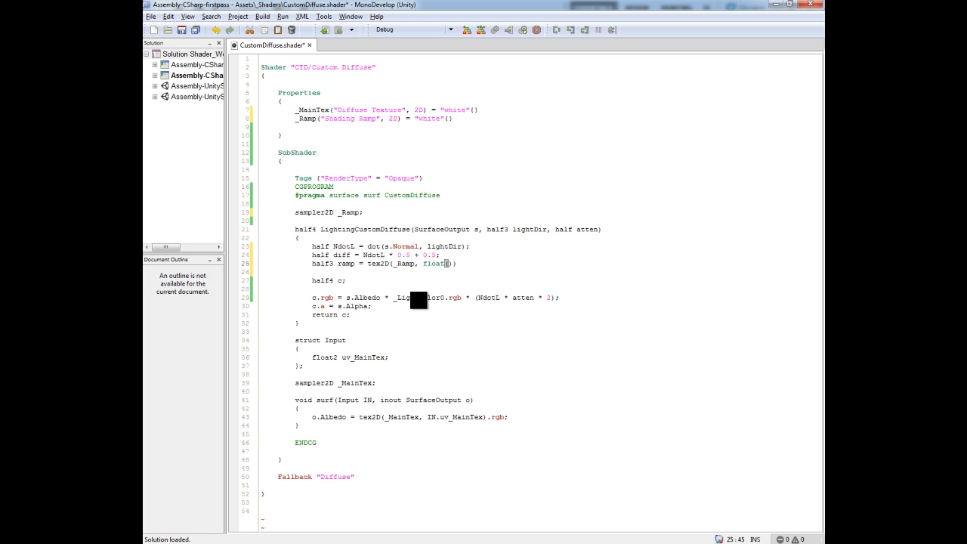
text(diff)
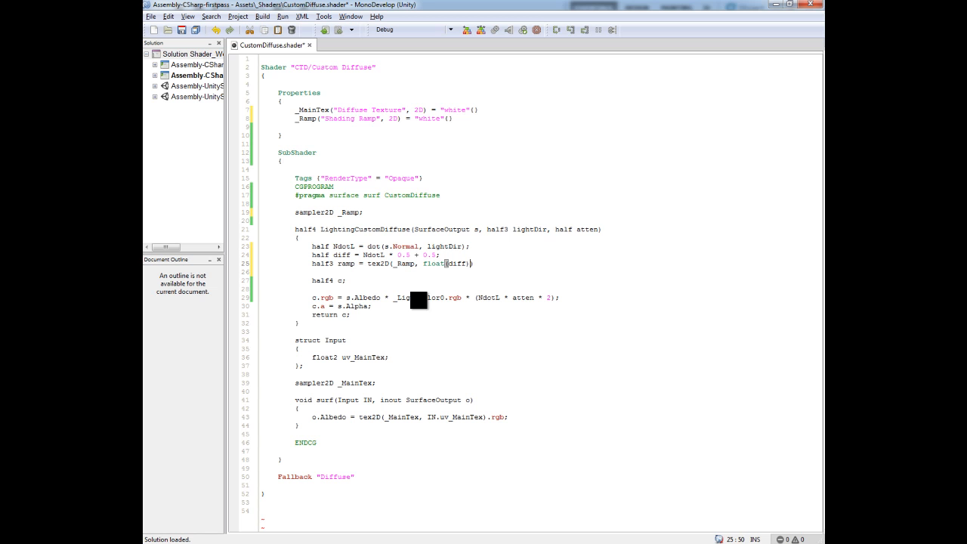
text(.rgb;)
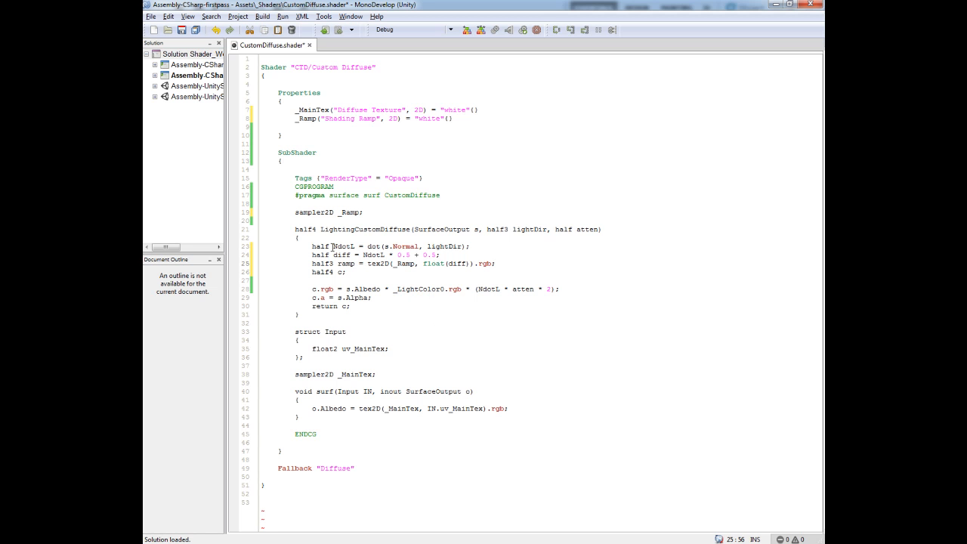
Tidy the blank lines around the new ramp lookup in the lighting function
double_click(341, 246)
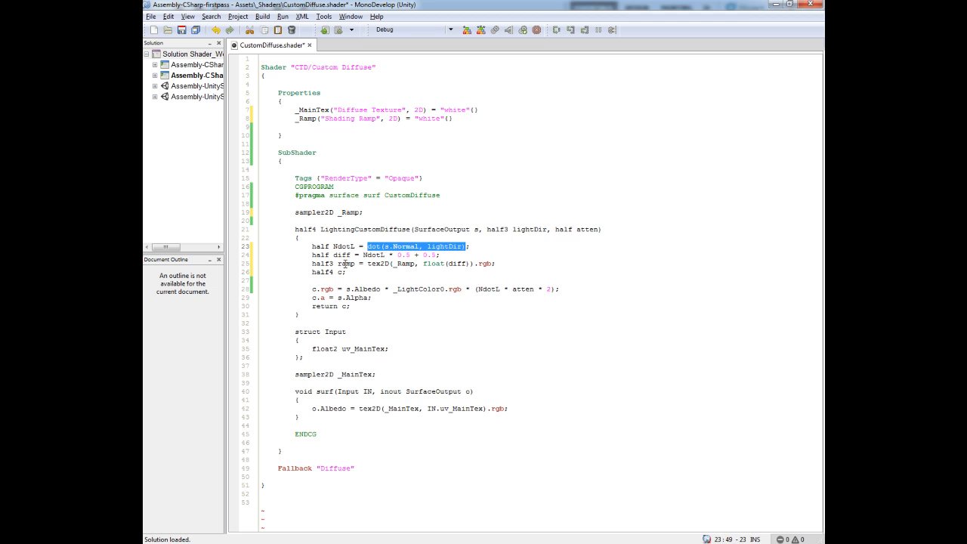
double_click(488, 289)
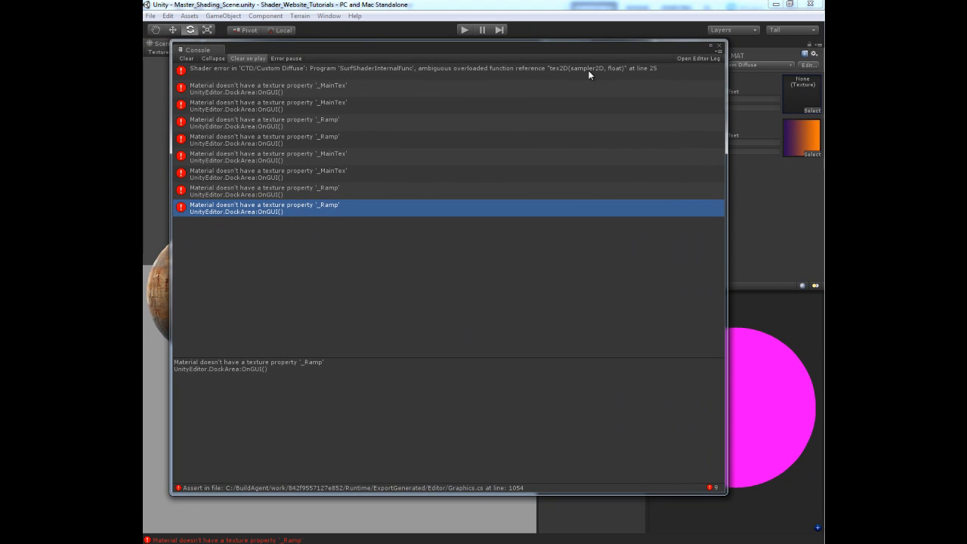
Switch to Unity to read the Custom Diffuse shader's ambiguous tex2D error in the Console
key(alt+tab)
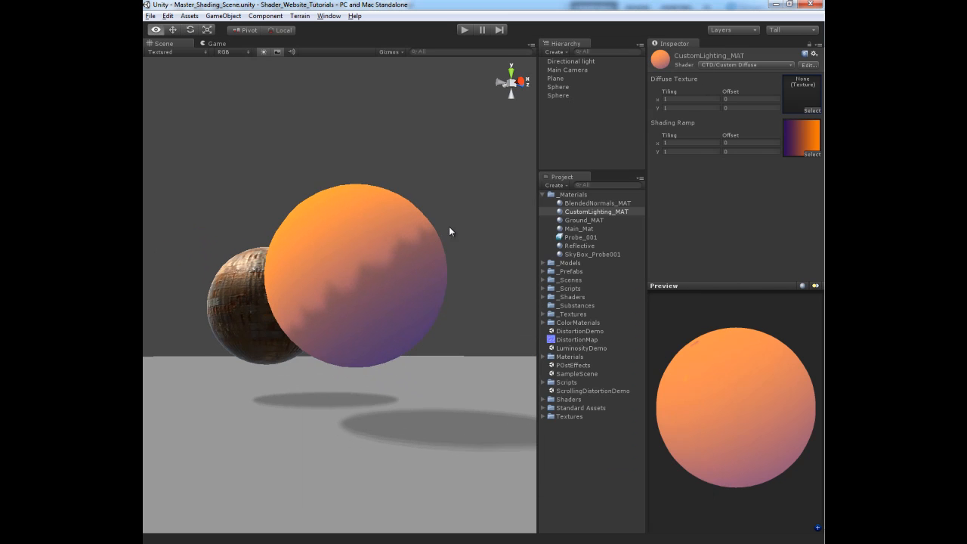
click(559, 87)
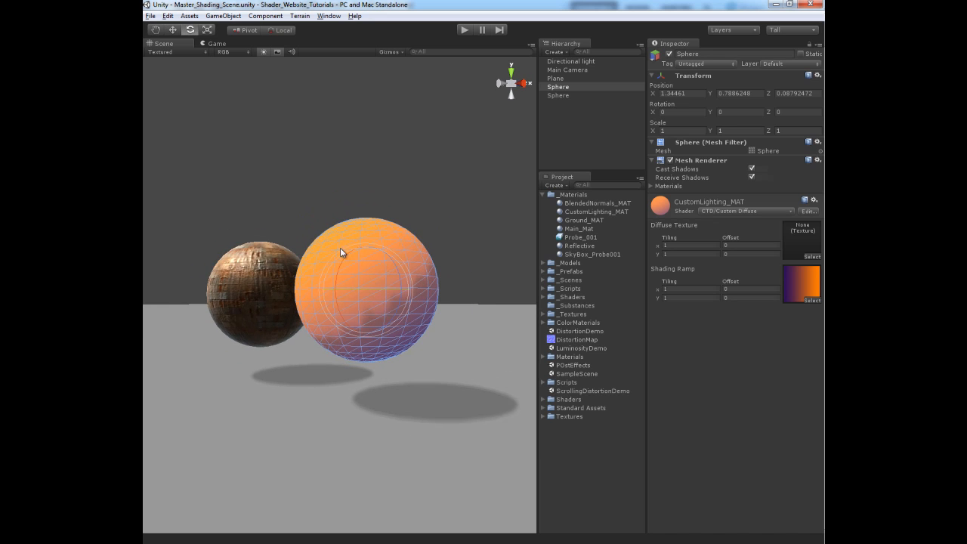
mouse_move(453, 322)
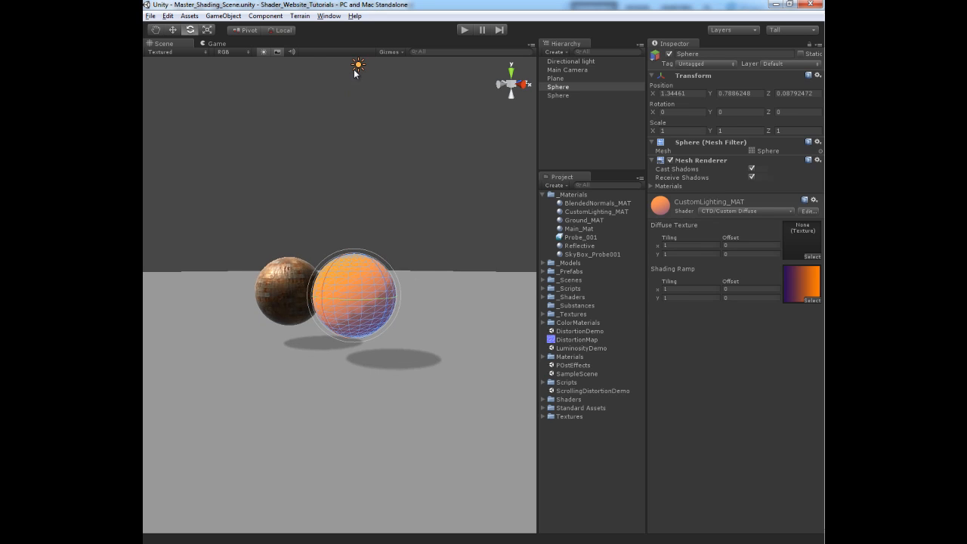
click(572, 61)
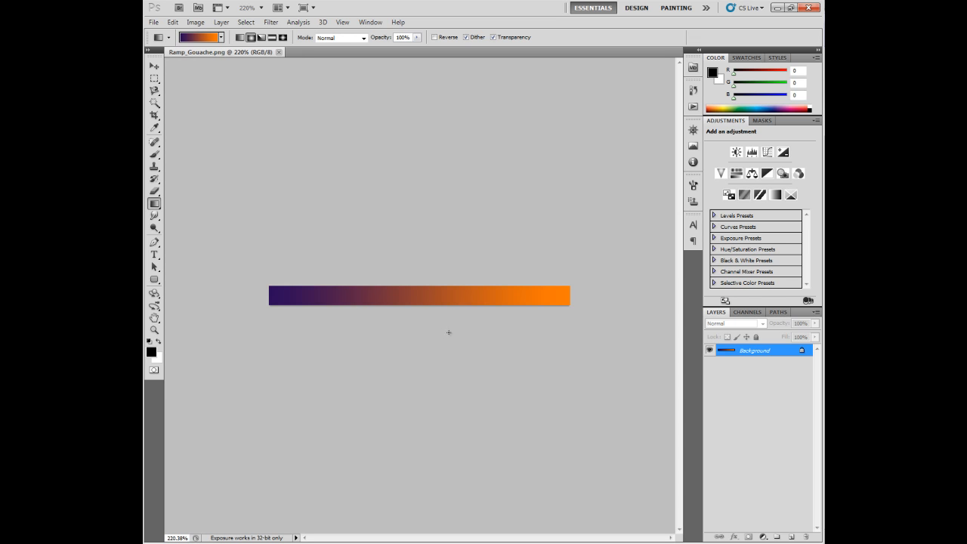
mouse_move(209, 230)
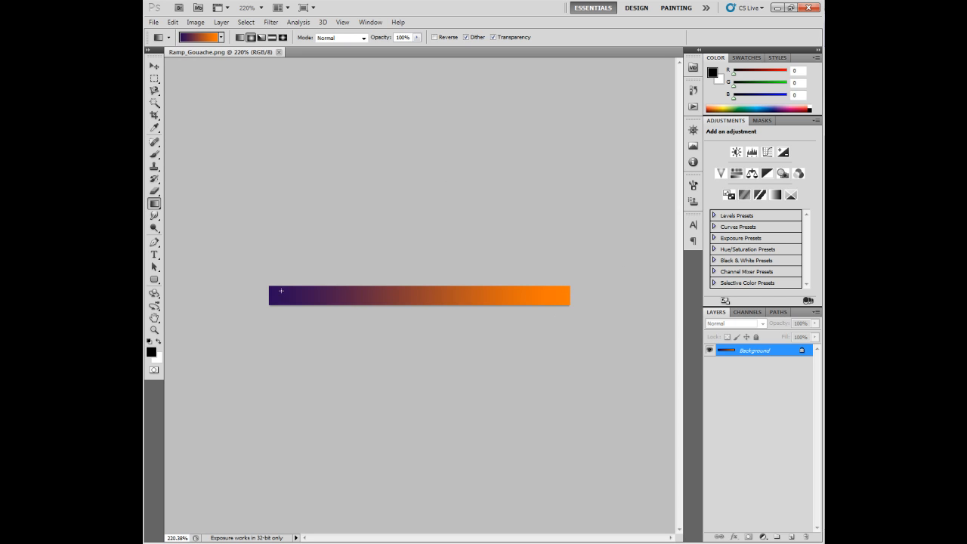
mouse_move(532, 302)
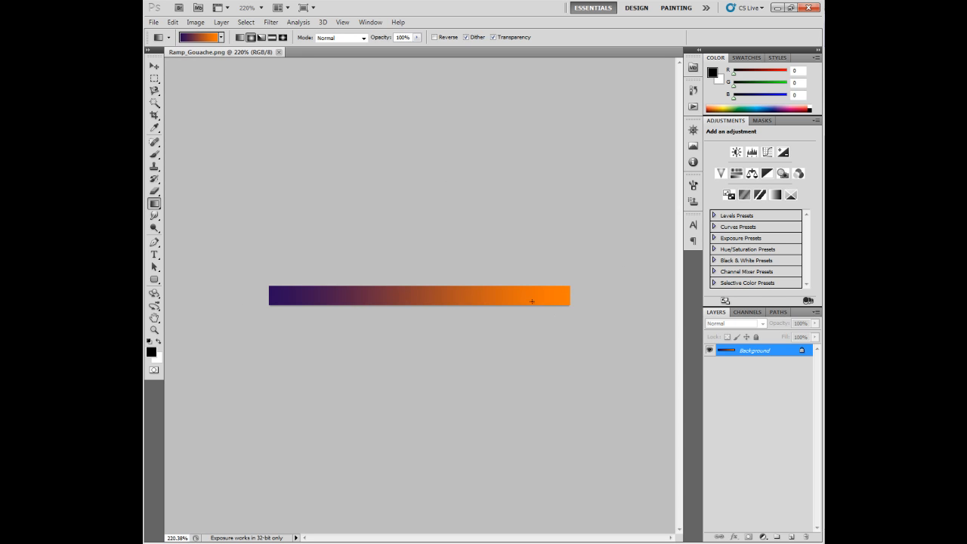
mouse_move(323, 329)
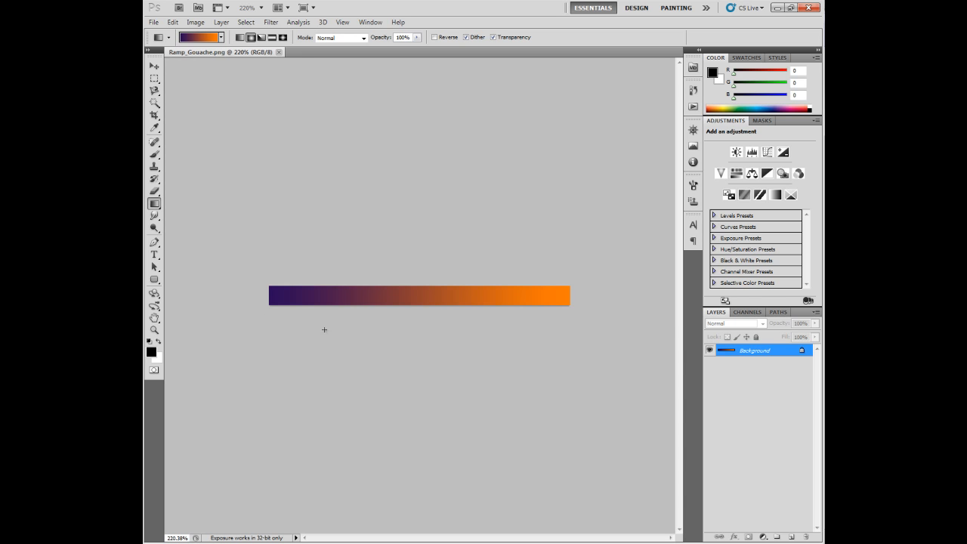
mouse_move(266, 399)
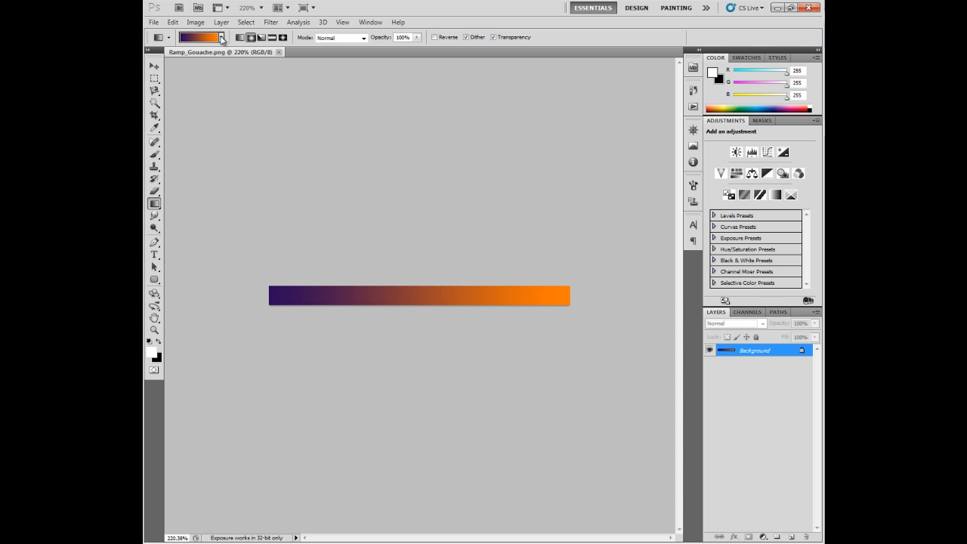
Draw a white highlight gradient over the orange end and lower Layer 1 opacity to 57%
click(220, 36)
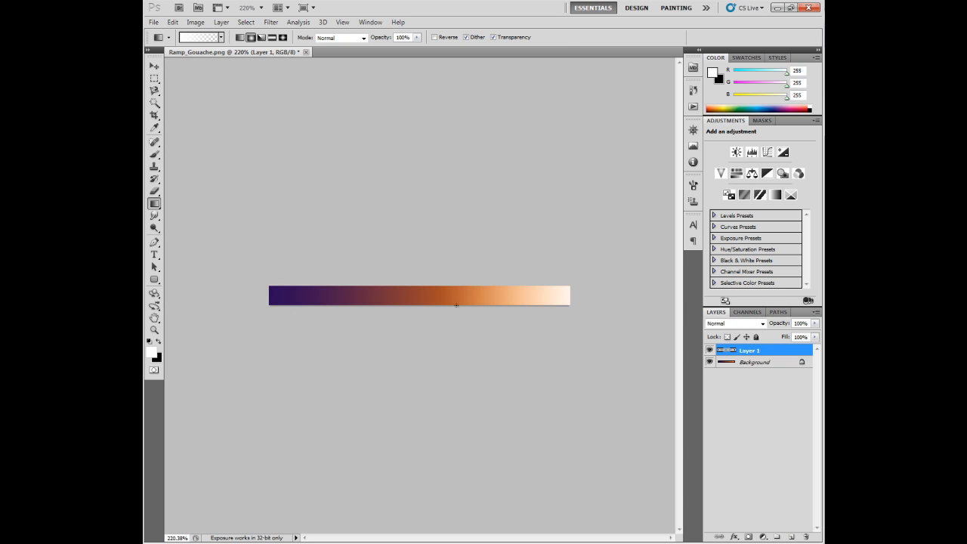
click(801, 323)
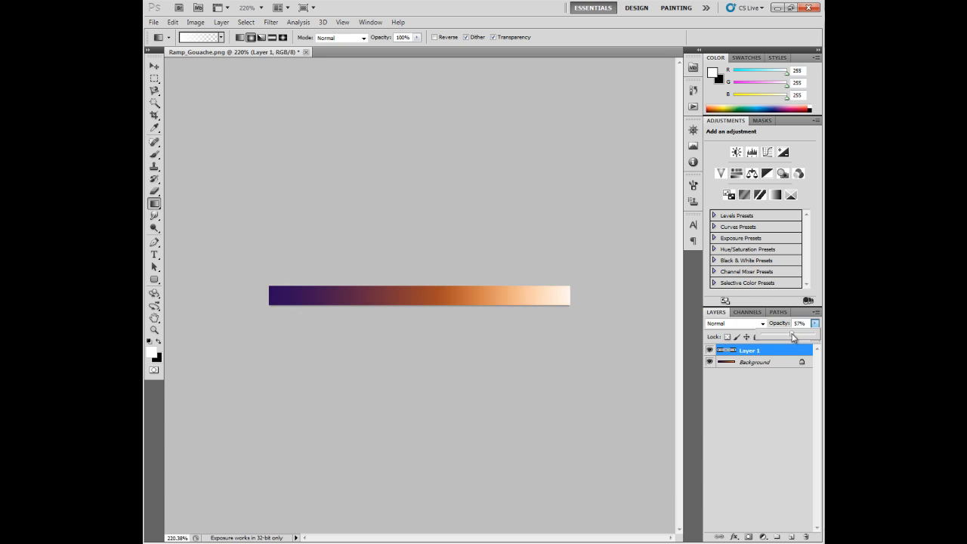
drag(793, 336, 788, 336)
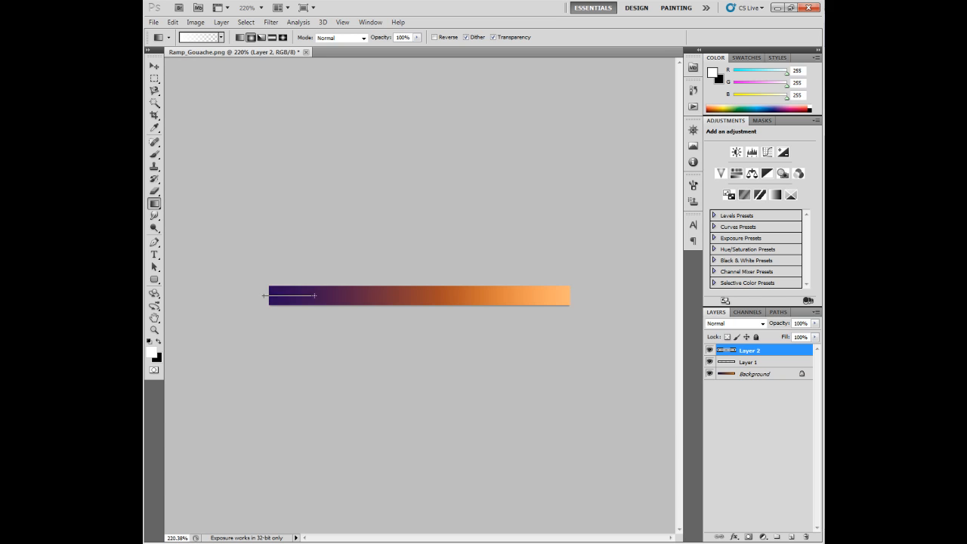
Rename Layer 2, the purple-end light gradient, to KickerLight
double_click(750, 350)
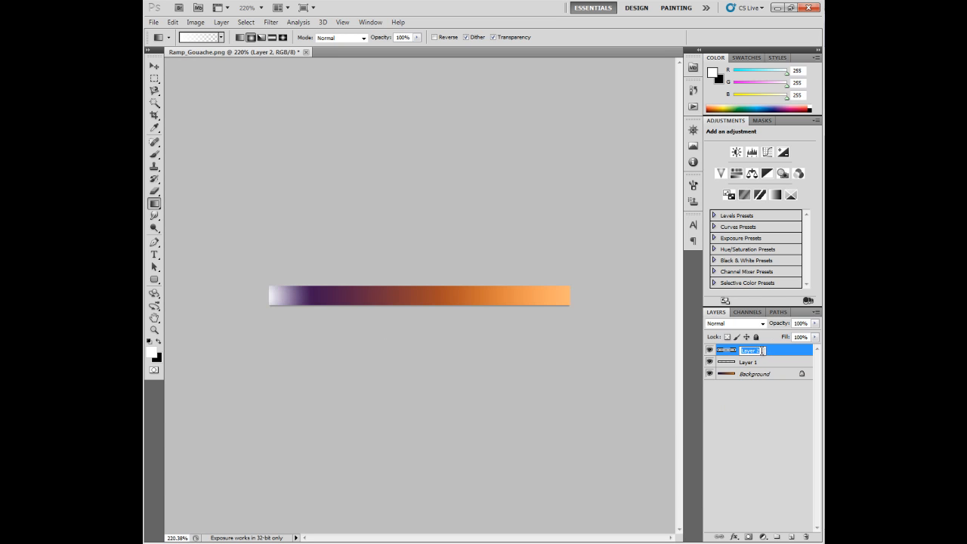
text(KickerLight)
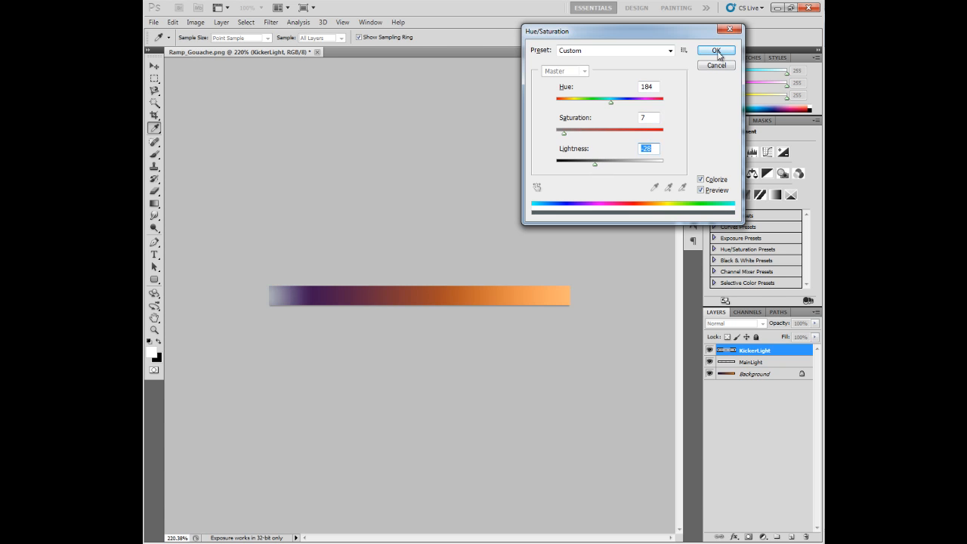
Pick a dark brown foreground colour and lay a brown gradient band across the ramp's middle
click(716, 51)
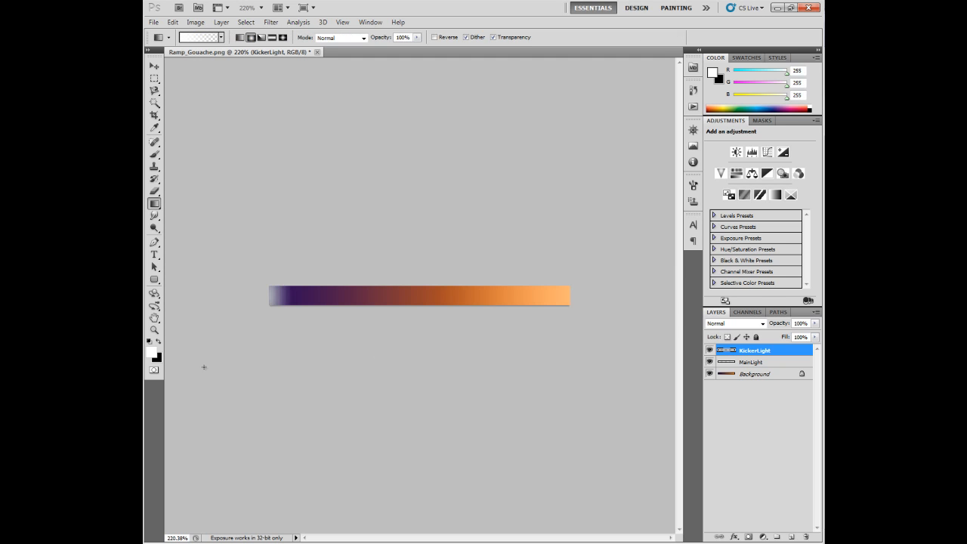
click(154, 352)
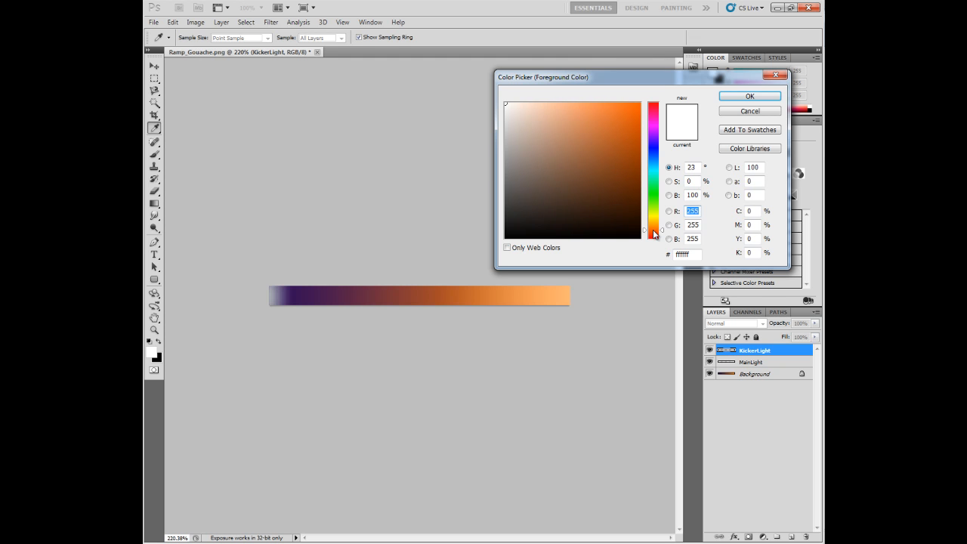
click(616, 202)
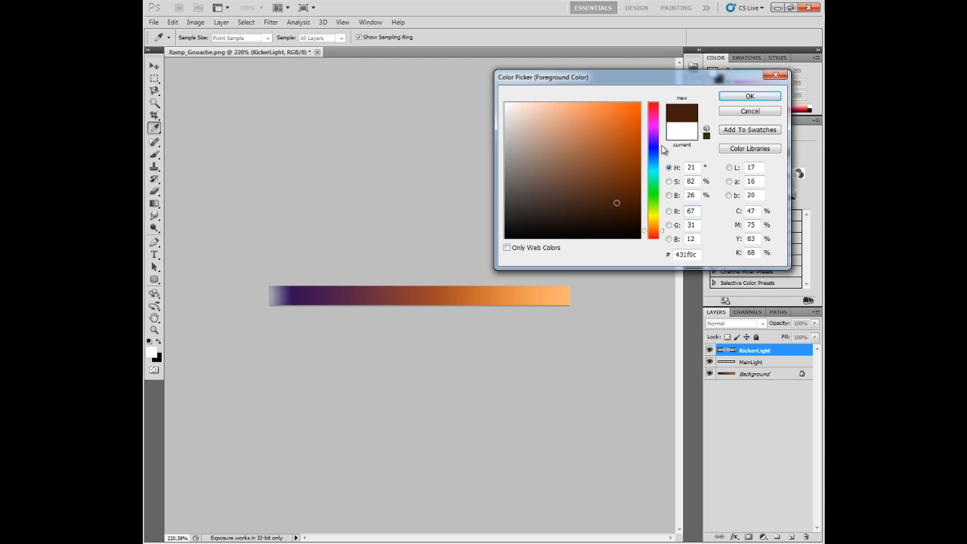
click(749, 97)
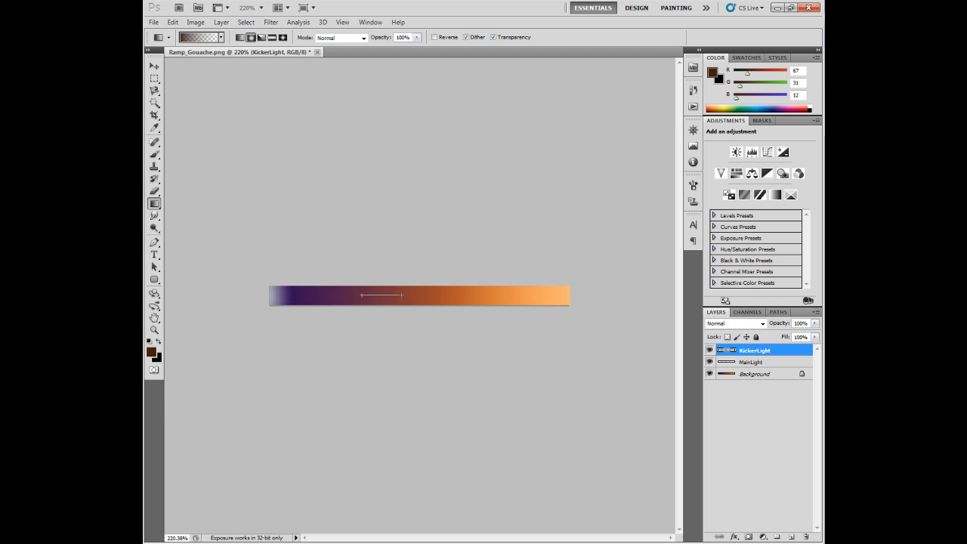
click(218, 36)
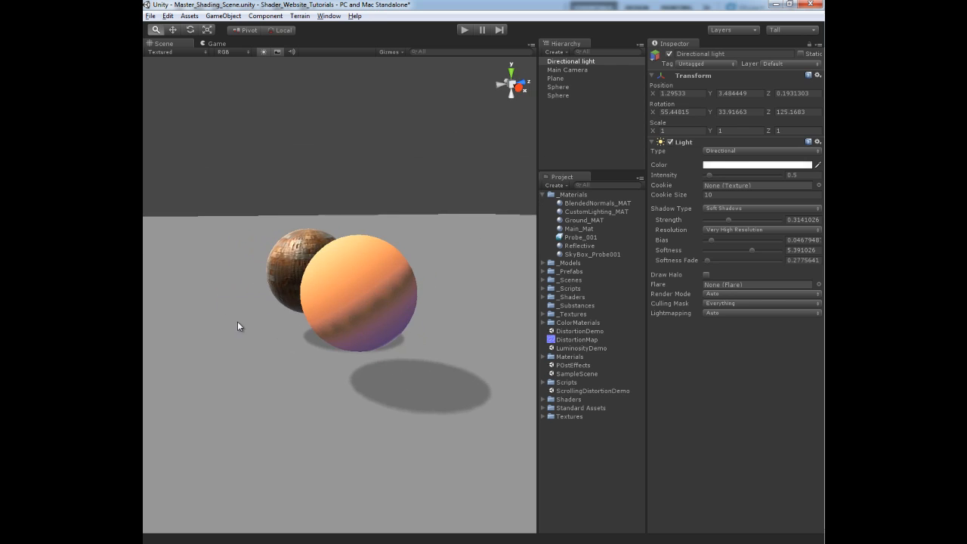
Keep the directional light's Shadow Type on Soft Shadows after orbiting the spheres
drag(238, 327, 284, 347)
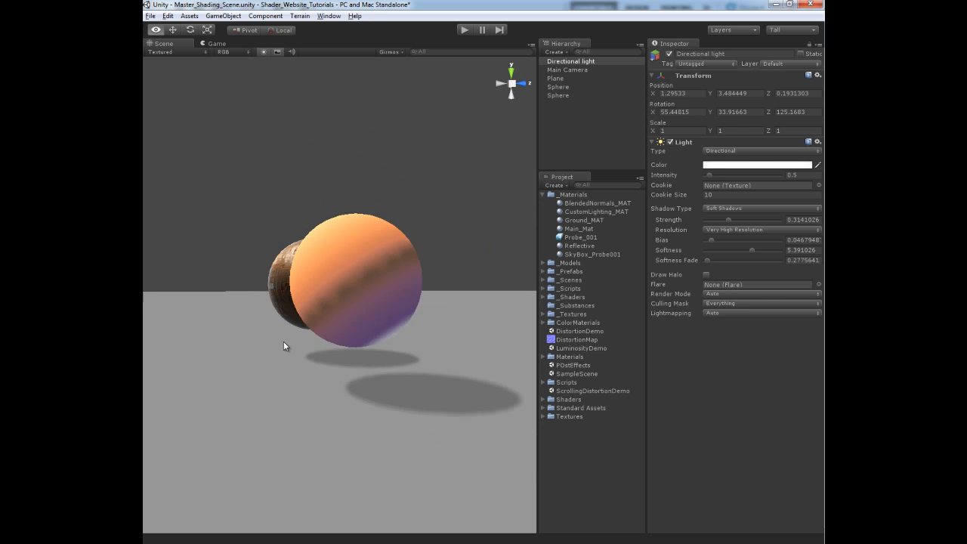
click(759, 208)
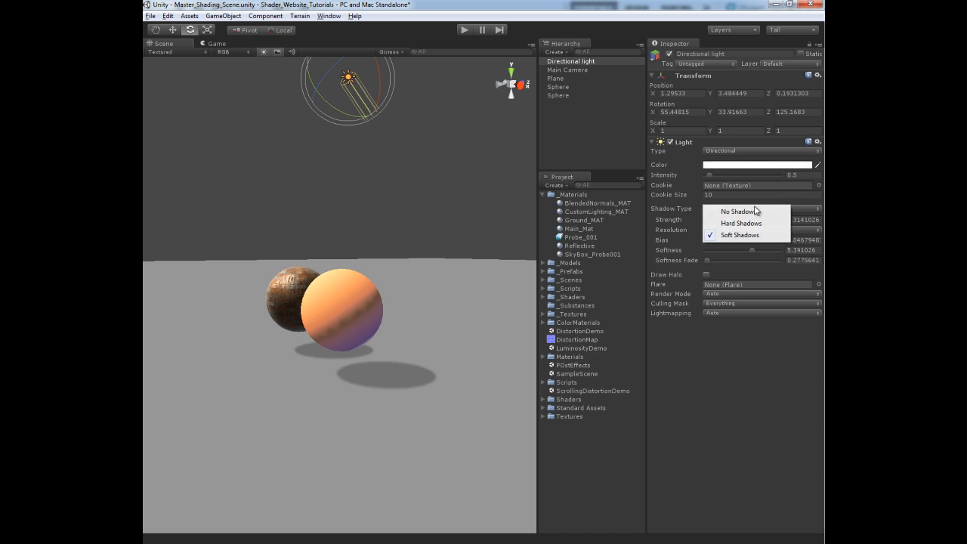
click(735, 212)
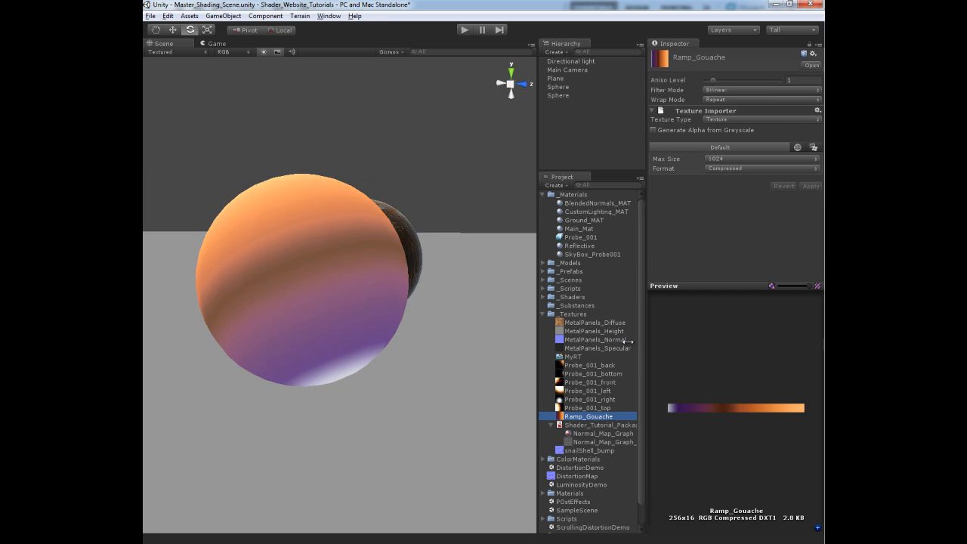
Make Ramp_Gouache an Advanced texture stored as Automatic Truecolor (uncompressed)
click(758, 119)
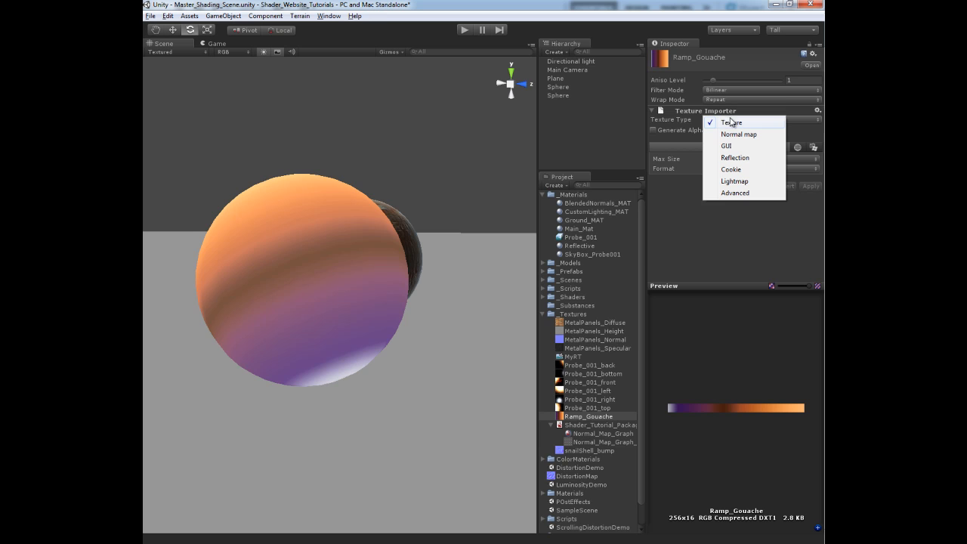
click(735, 193)
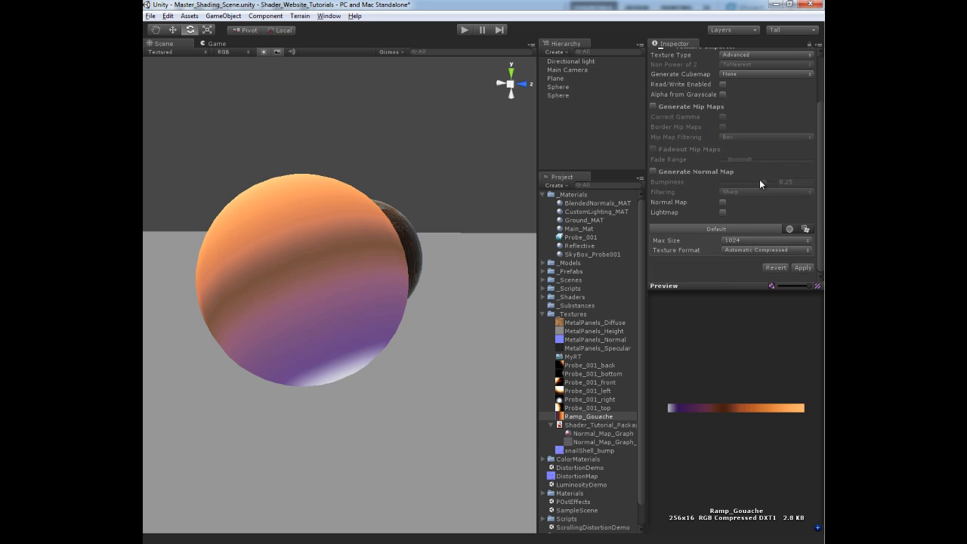
click(765, 241)
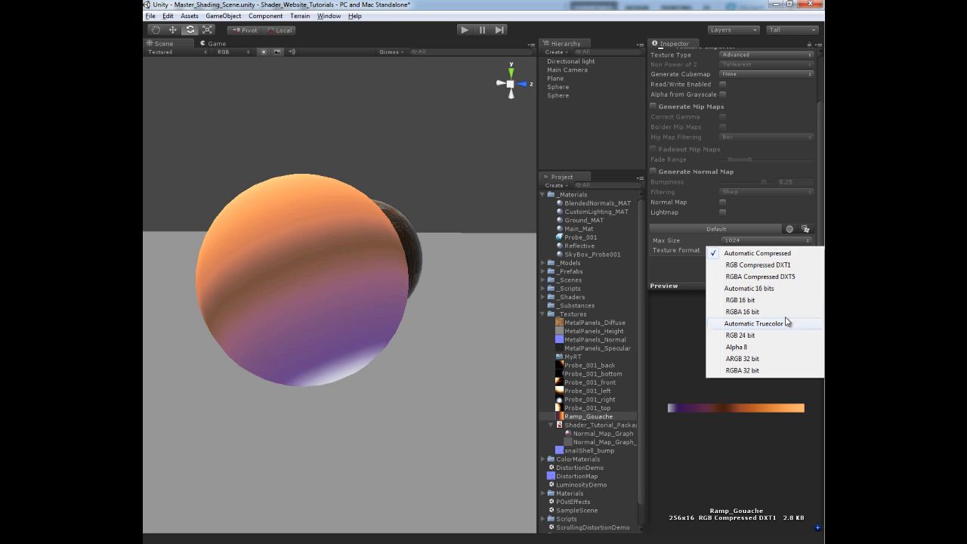
click(753, 323)
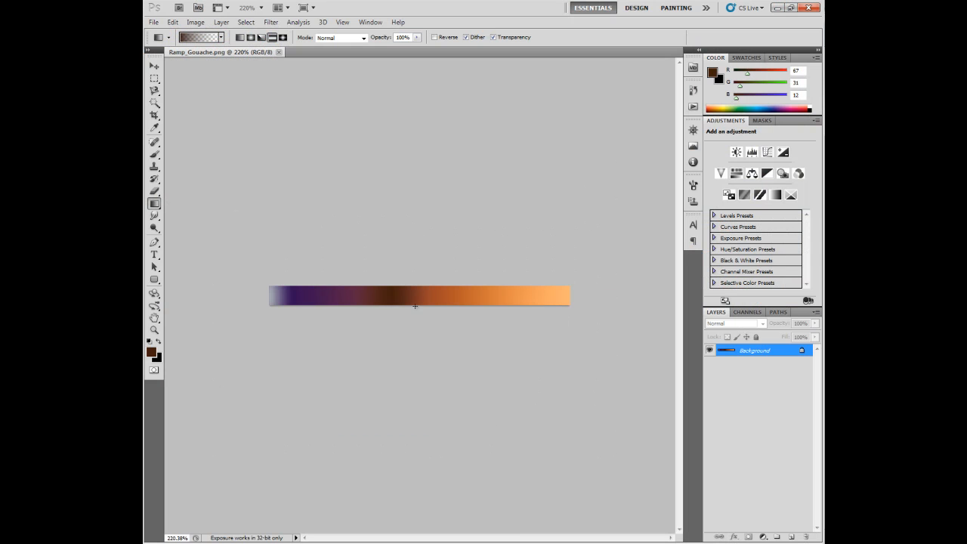
mouse_move(538, 304)
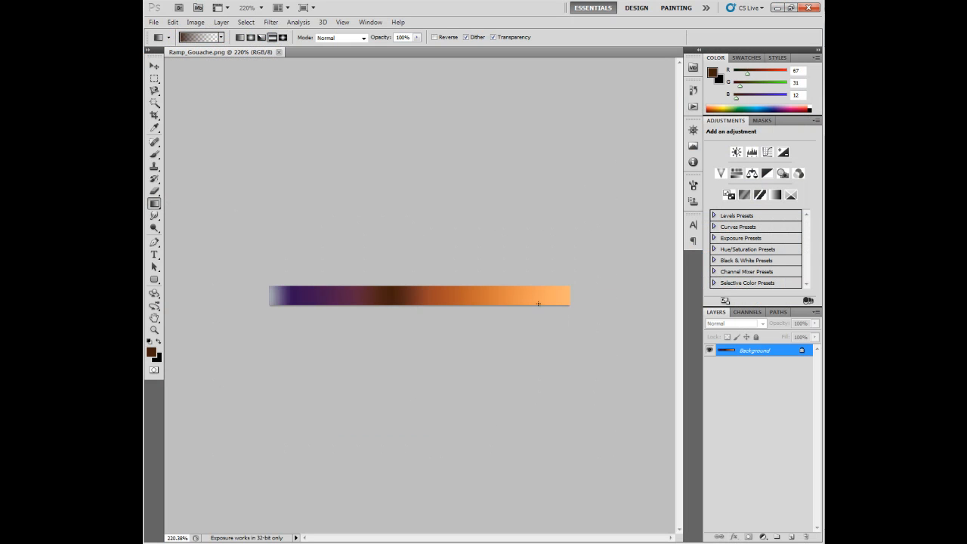
mouse_move(324, 312)
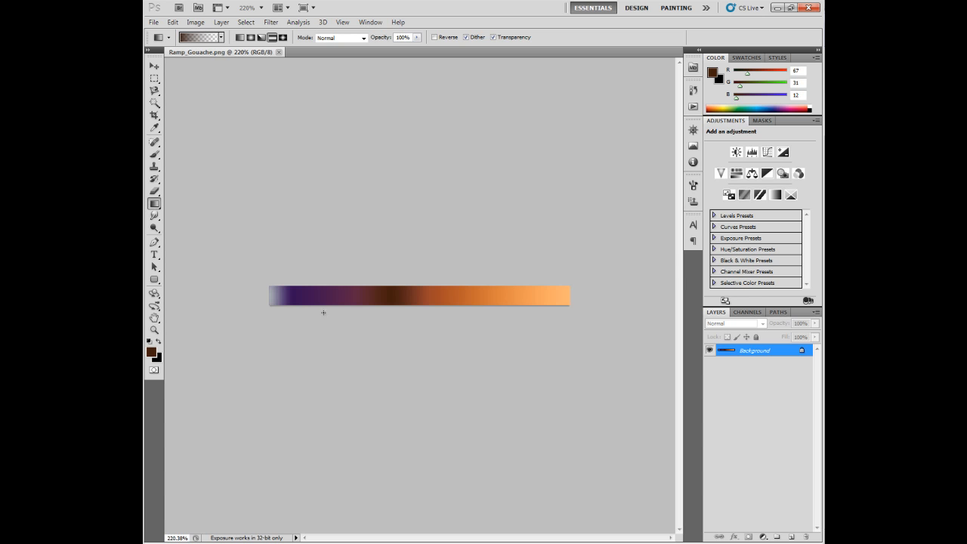
mouse_move(316, 299)
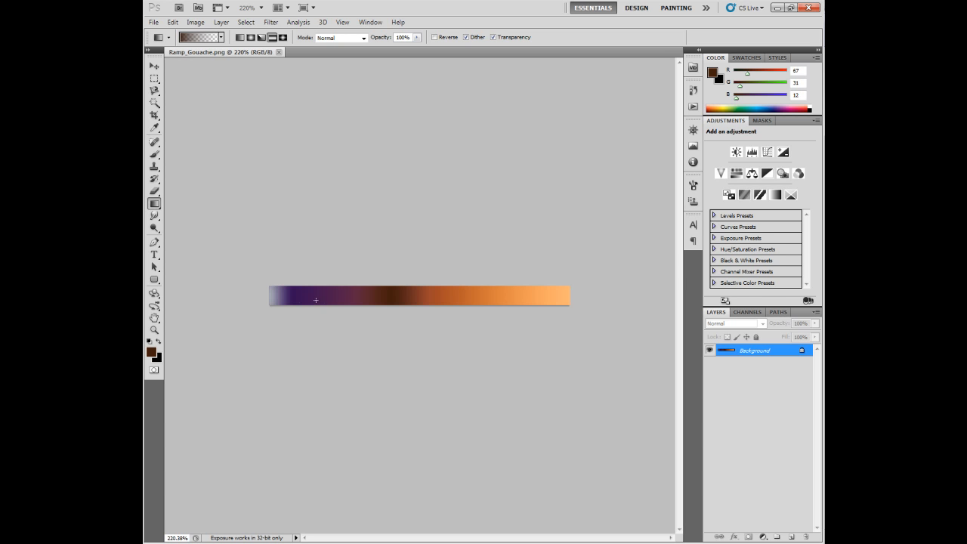
Switch from Photoshop back to the Unity window with Alt+Tab
key(alt+tab)
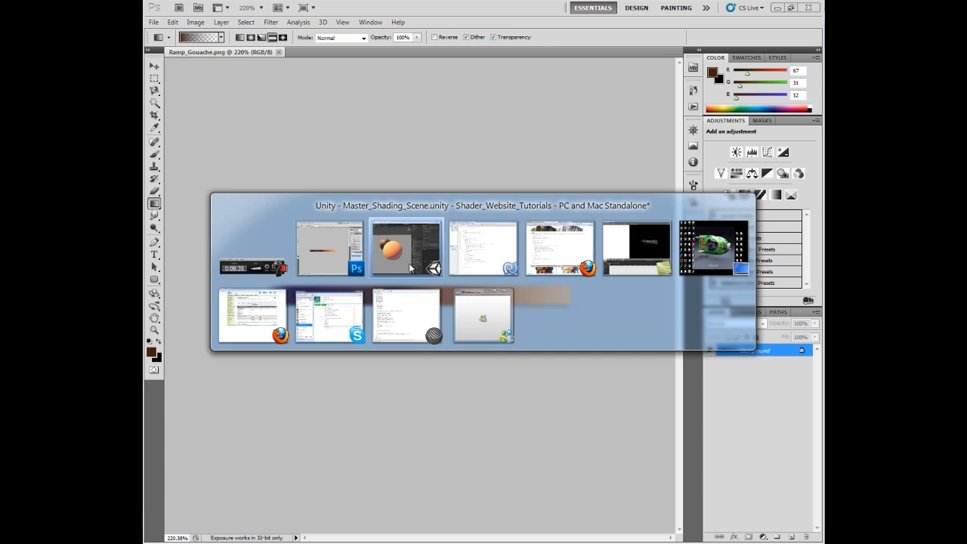
click(407, 248)
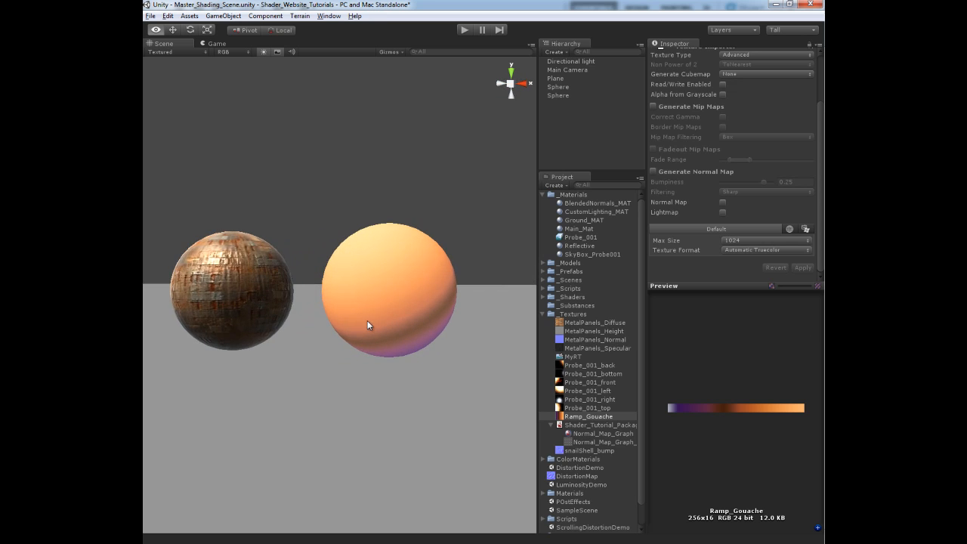
Orbit the Scene view to inspect the sphere's orange-to-purple ramp shading
drag(370, 325, 245, 313)
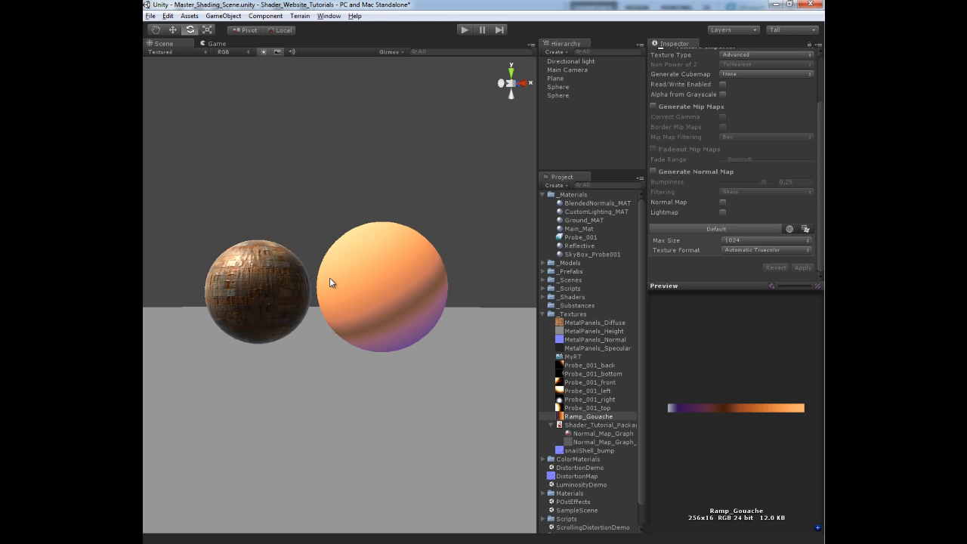
mouse_move(362, 313)
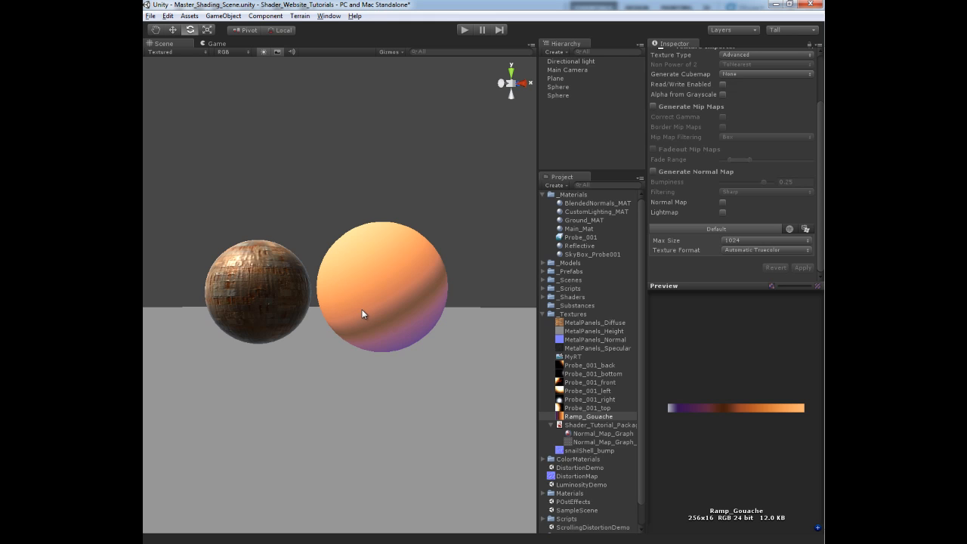
mouse_move(723, 437)
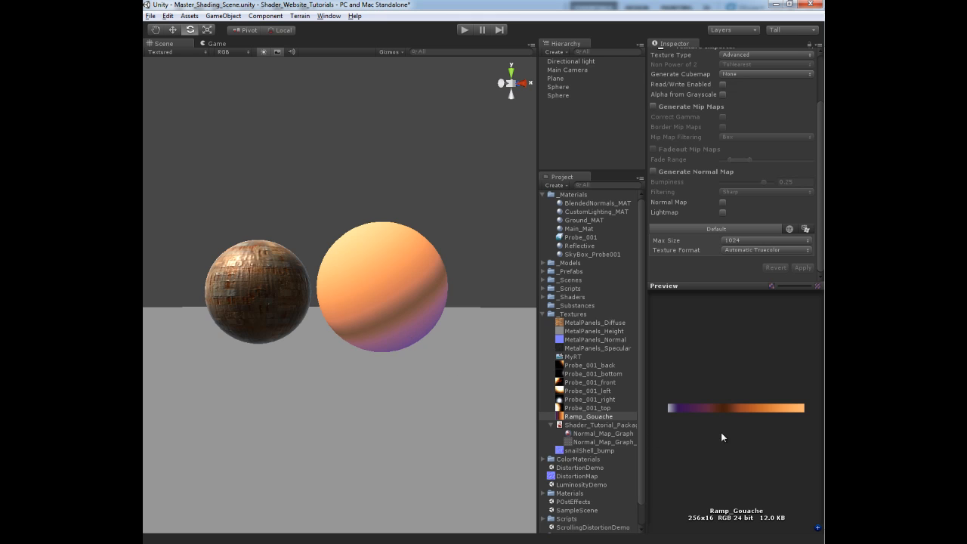
mouse_move(659, 331)
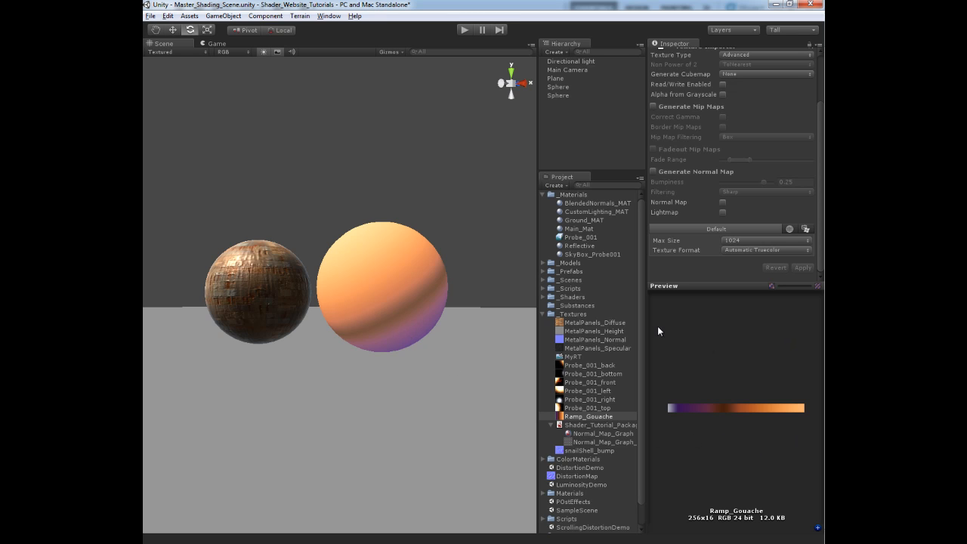
mouse_move(693, 339)
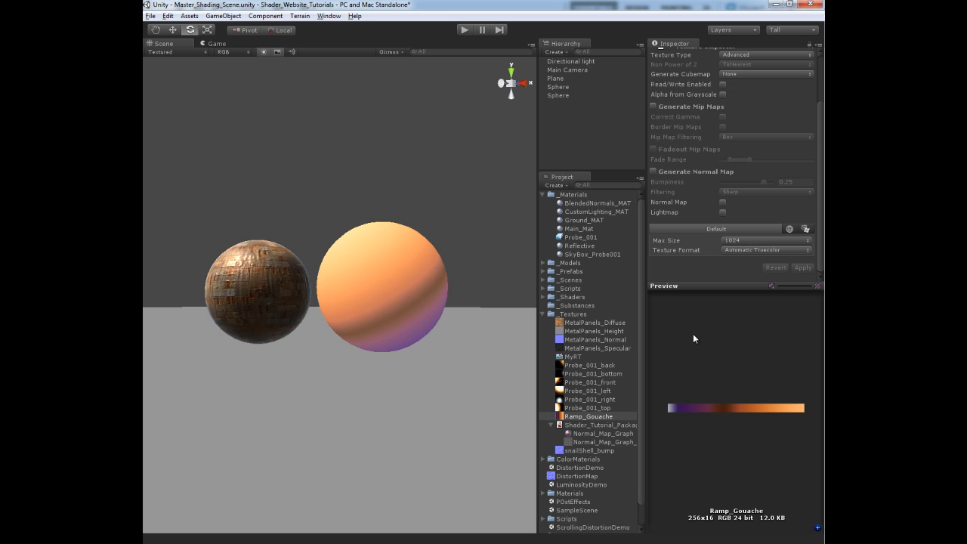
mouse_move(644, 370)
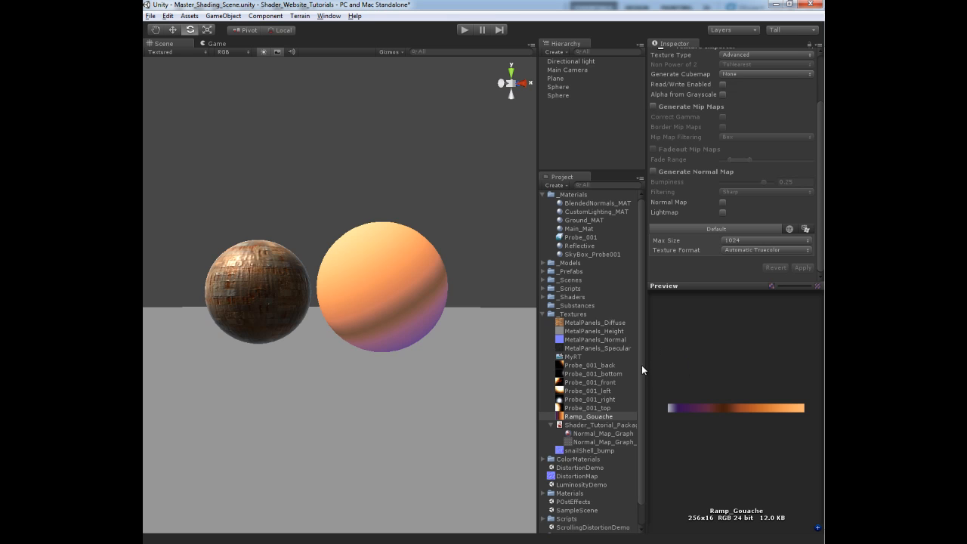
mouse_move(798, 346)
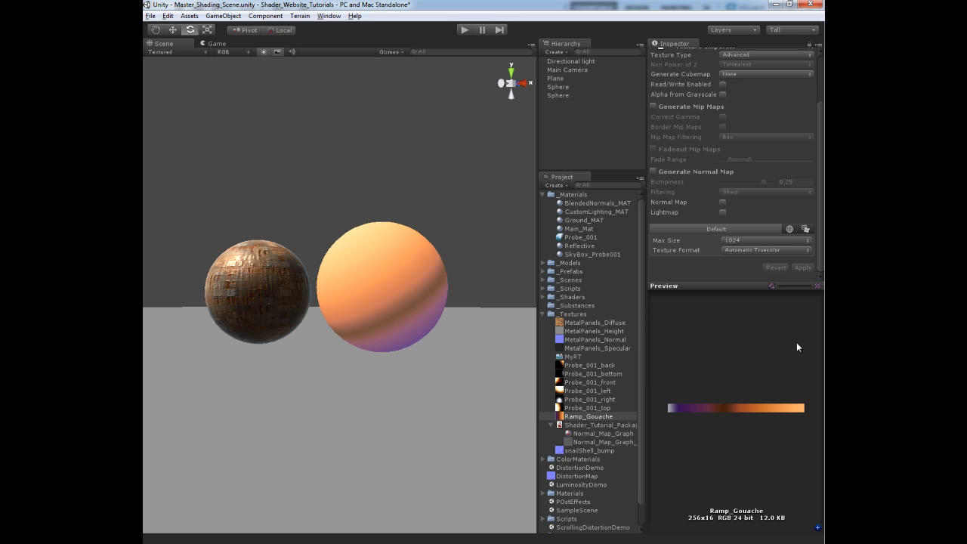
mouse_move(680, 358)
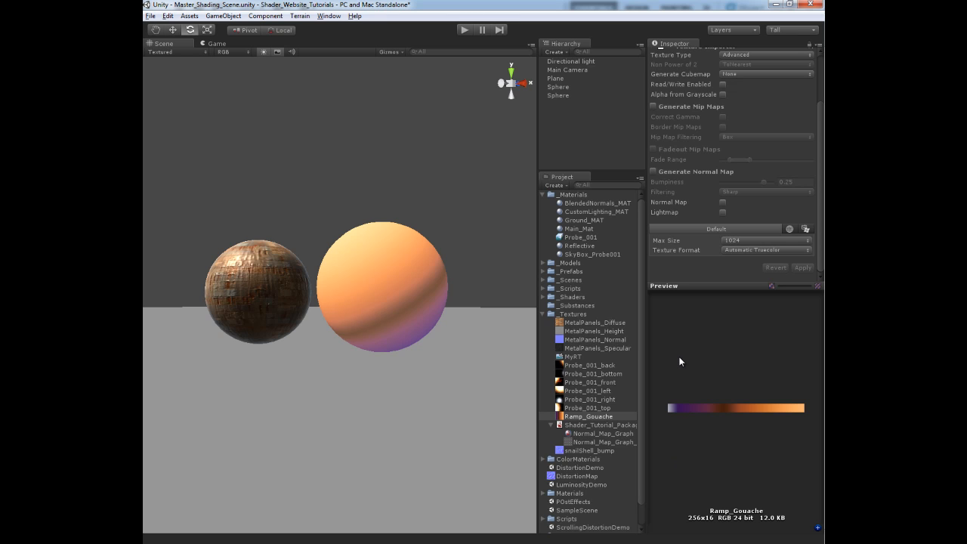
mouse_move(723, 443)
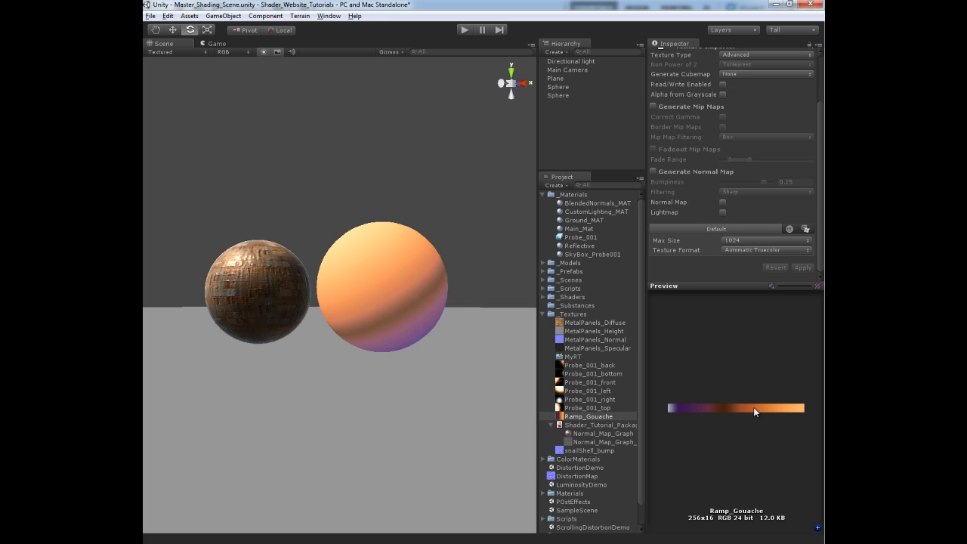
mouse_move(331, 208)
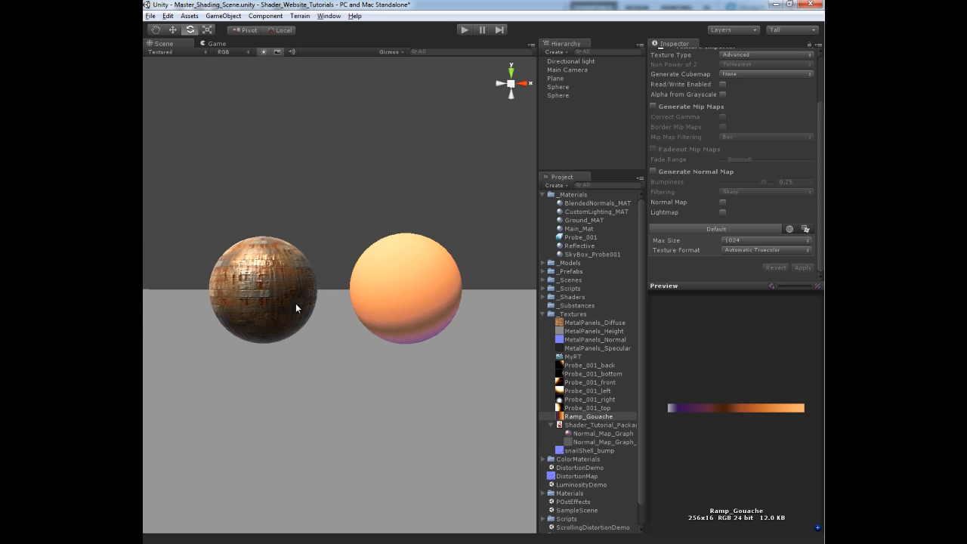
mouse_move(316, 387)
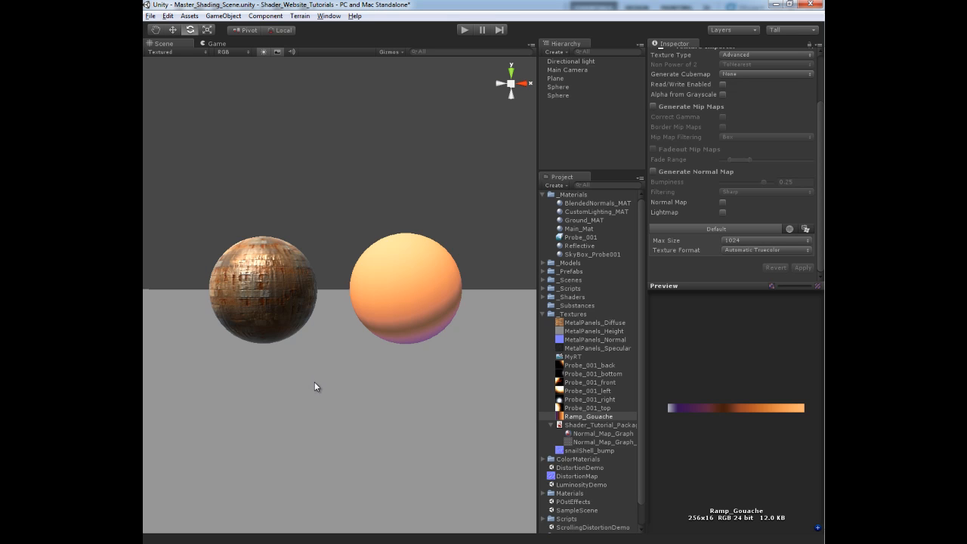
mouse_move(320, 378)
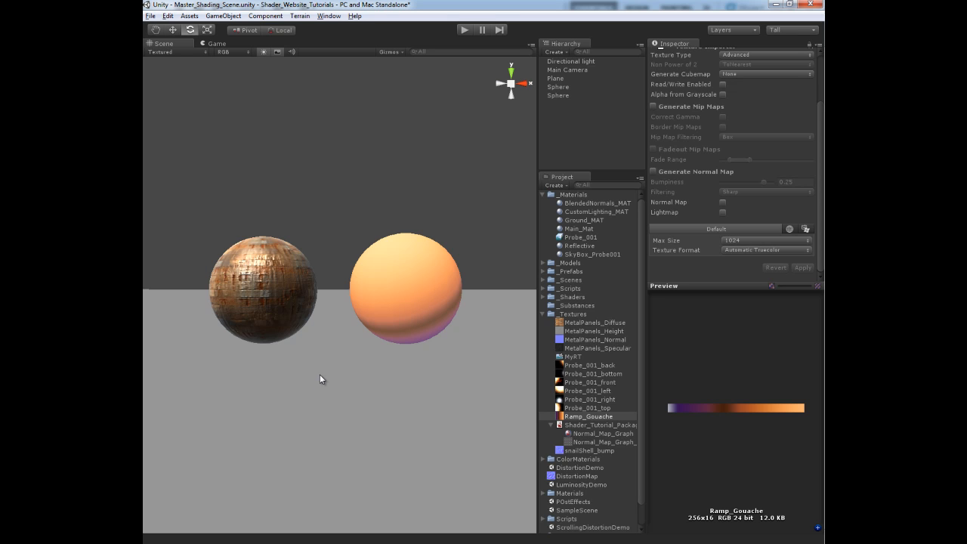